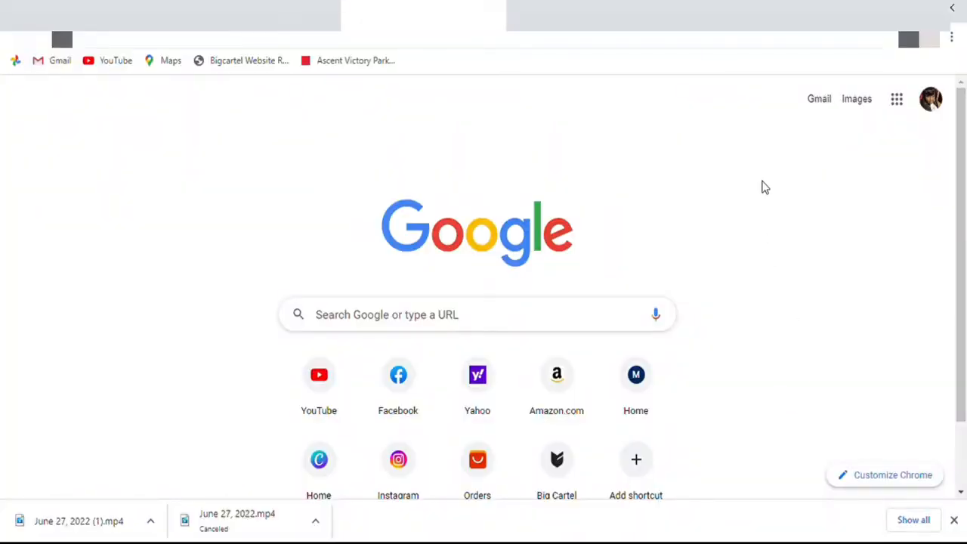
mouse_move(68, 45)
text(pirATESHIP)
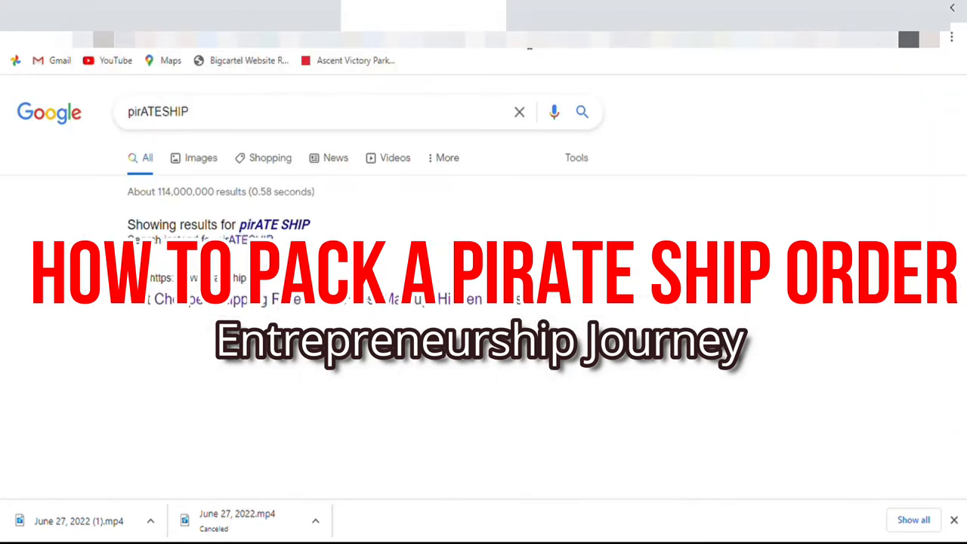
Step: Scroll the Google results for 'pirateship' to find the pirateship.com listing
scroll(down, 3)
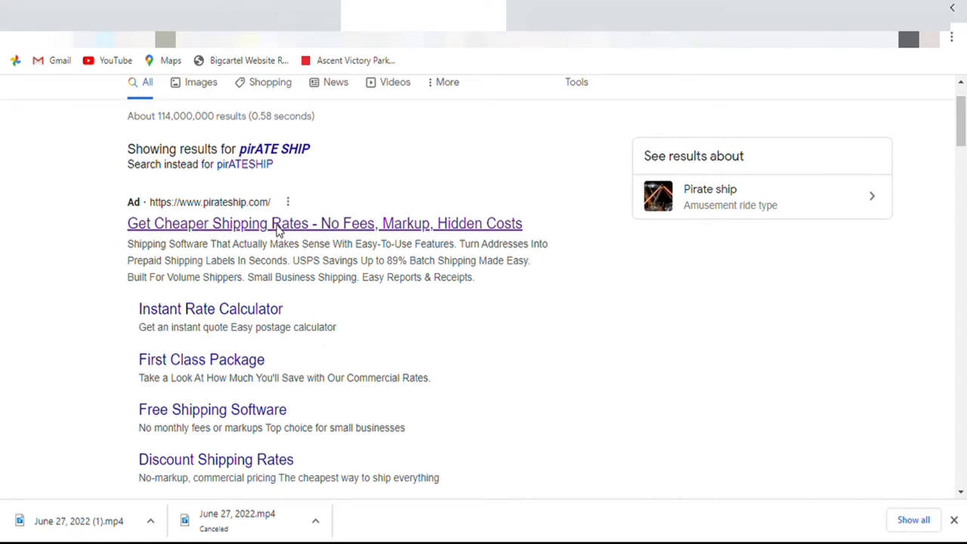
Step: Open pirateship.com from the results and log in to the account
click(324, 223)
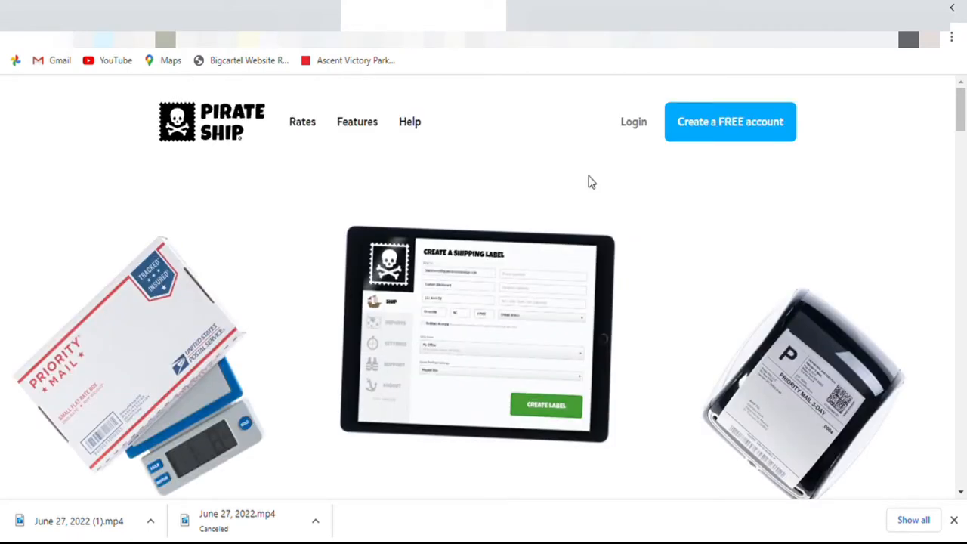
mouse_move(633, 122)
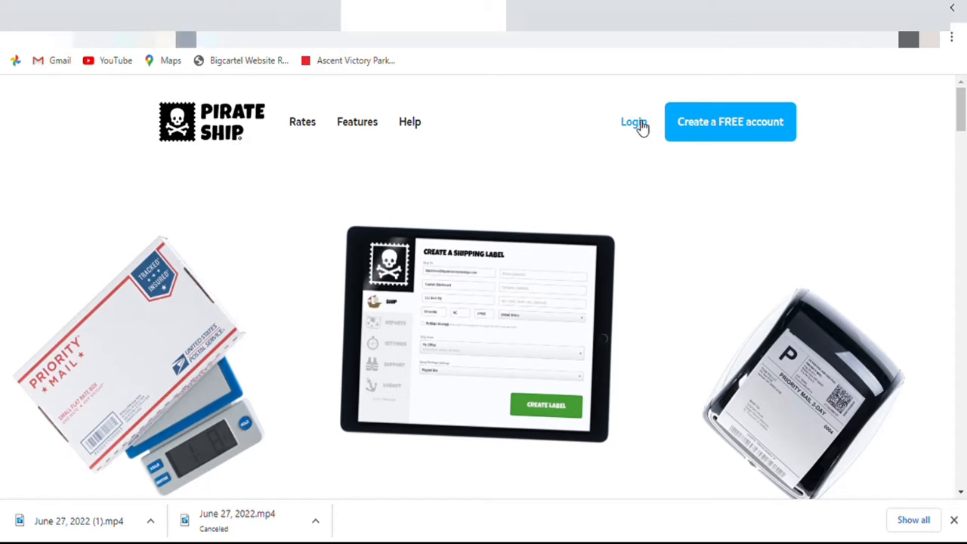
click(633, 122)
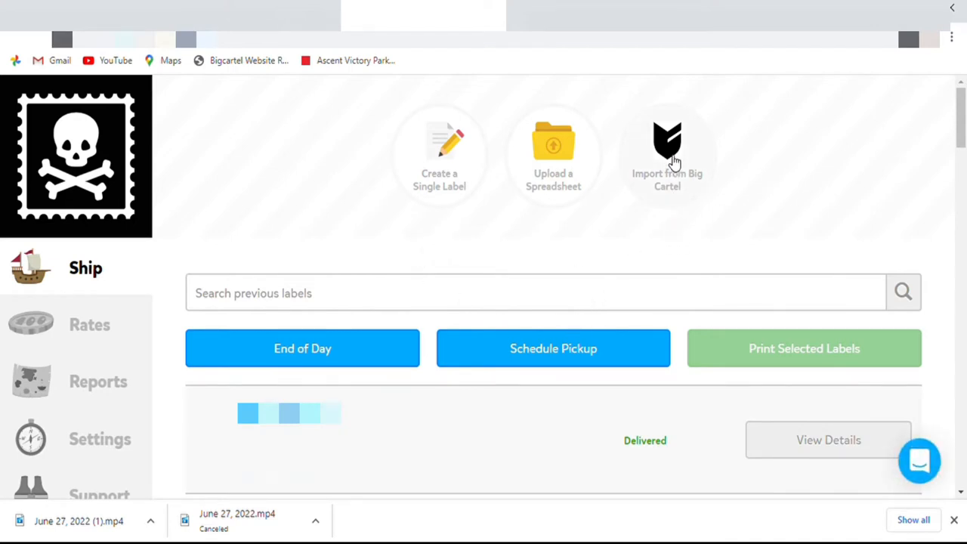
mouse_move(672, 162)
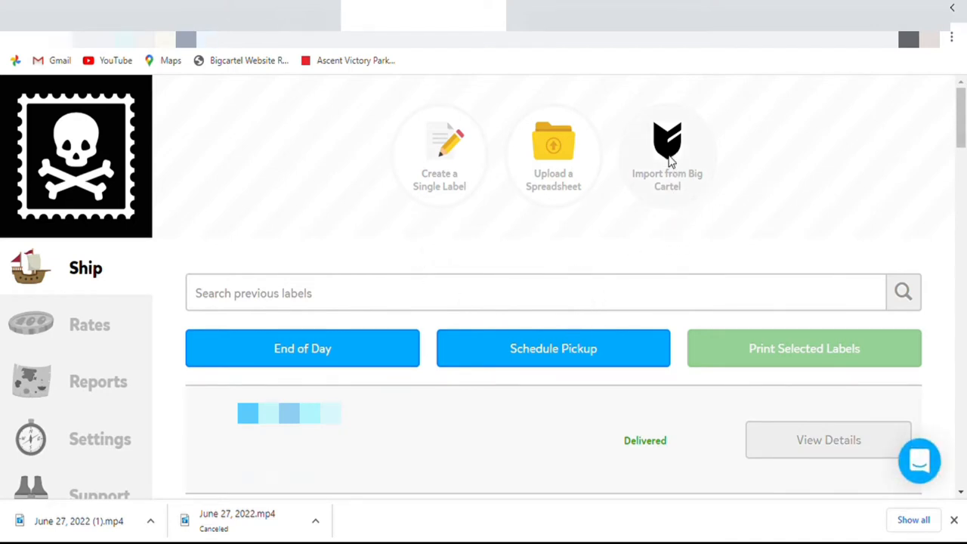
Step: Import orders from Big Cartel and select the 100% MINK LASHES order
click(667, 151)
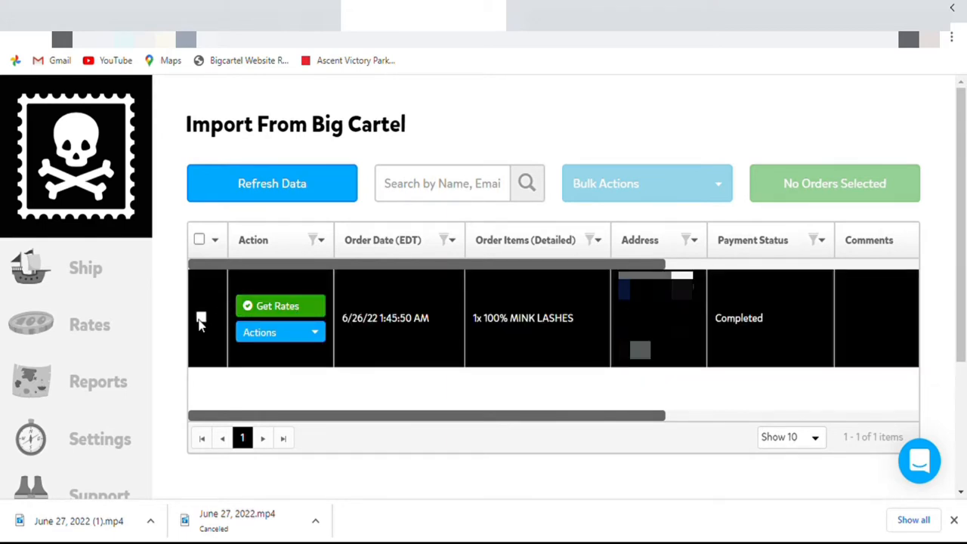
click(201, 316)
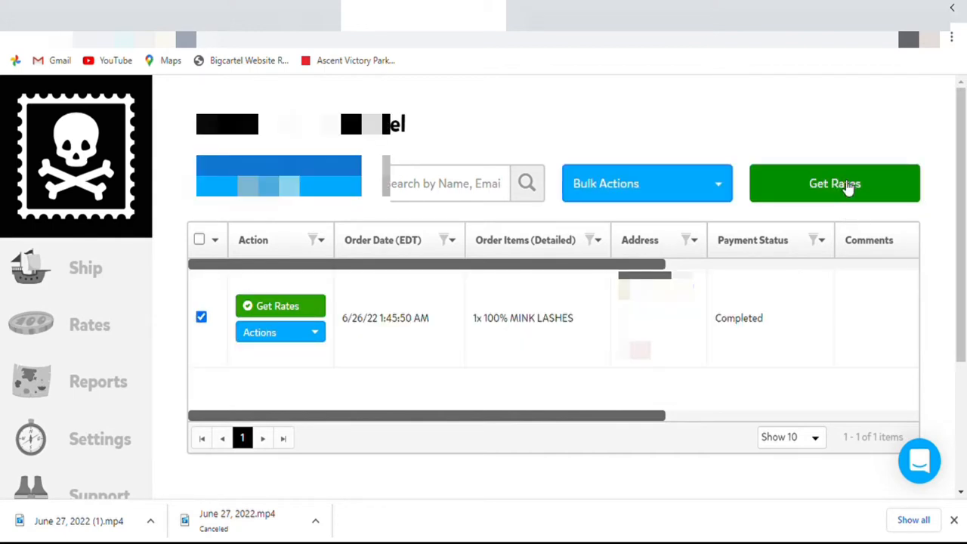
Step: Start rates for the order and enter package dimensions of 10 by 6.75 inches
click(834, 182)
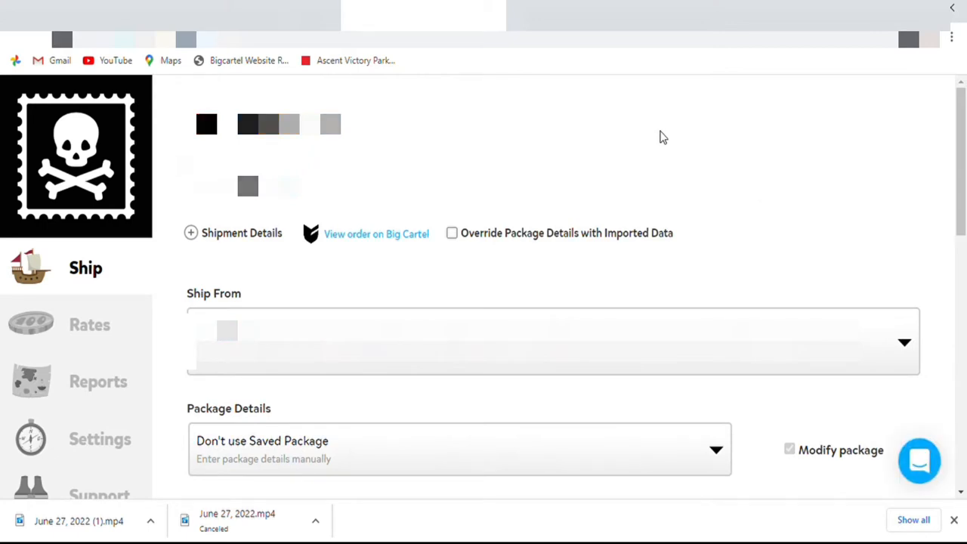
mouse_move(663, 167)
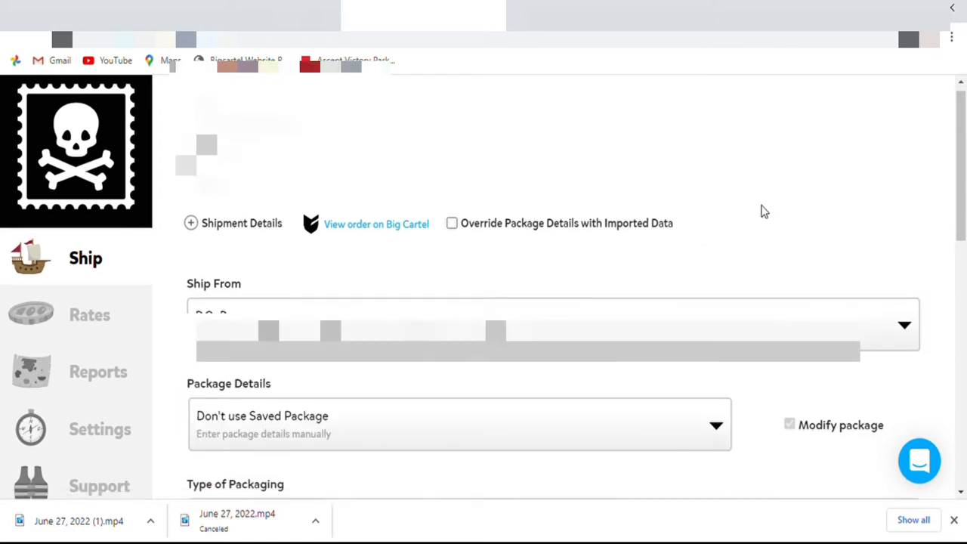
scroll(down, 3)
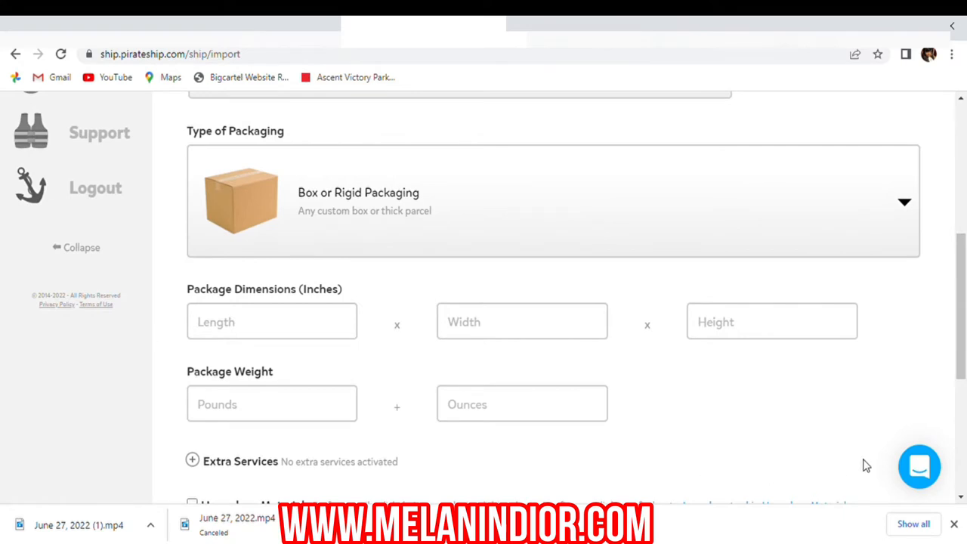
mouse_move(301, 306)
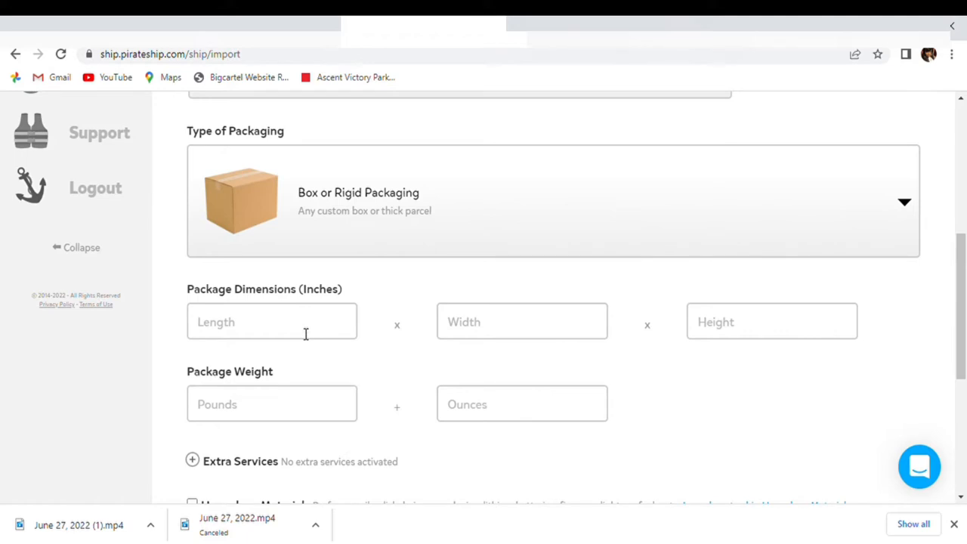
text(10)
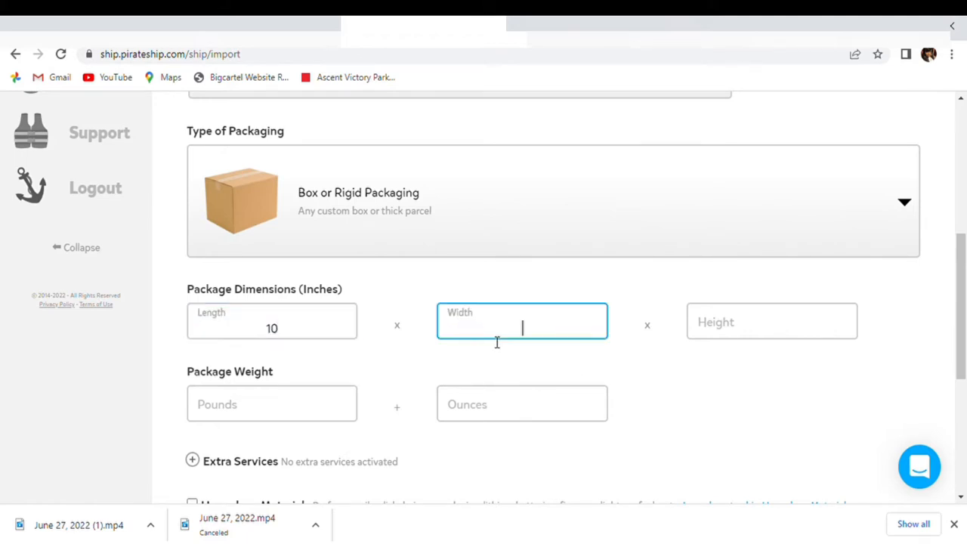
text(6.75)
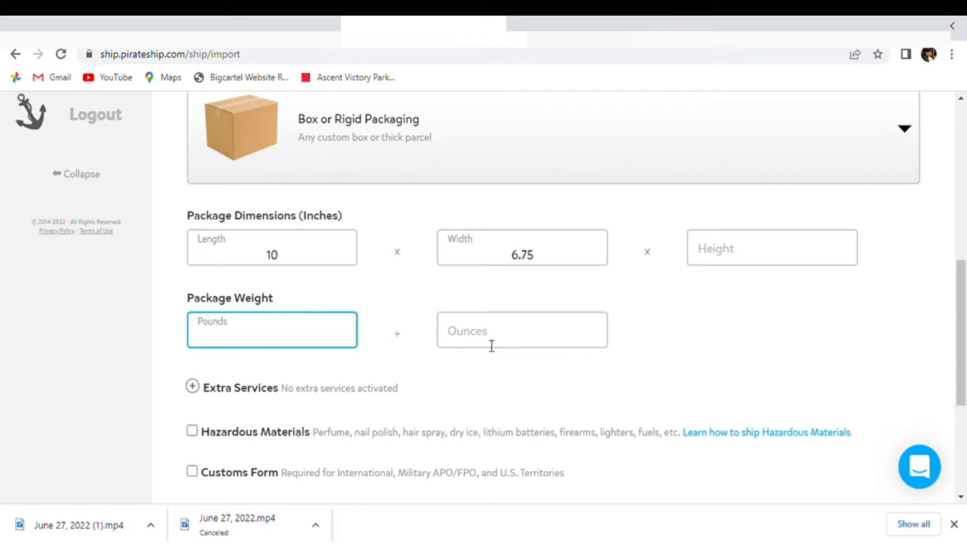
Step: Enter a package weight of 2 ounces
click(522, 330)
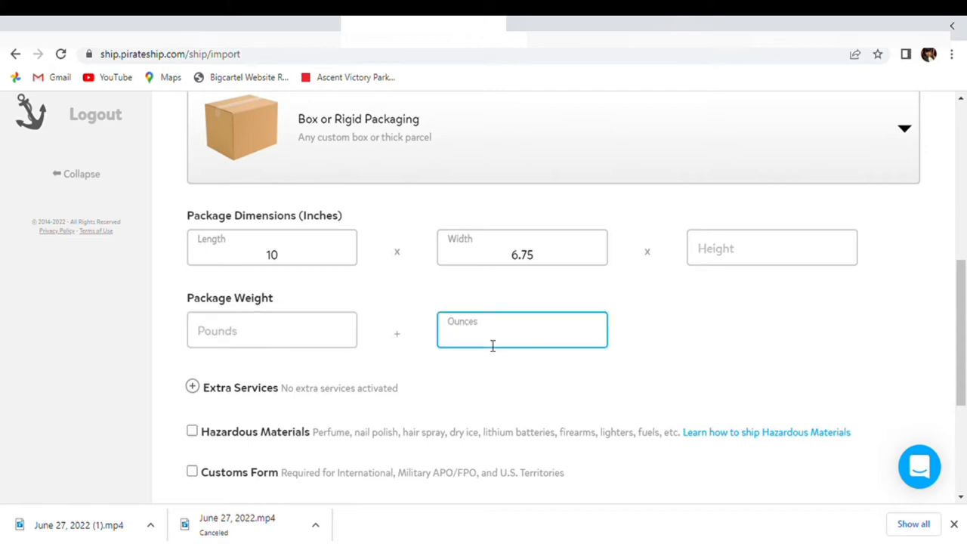
click(522, 330)
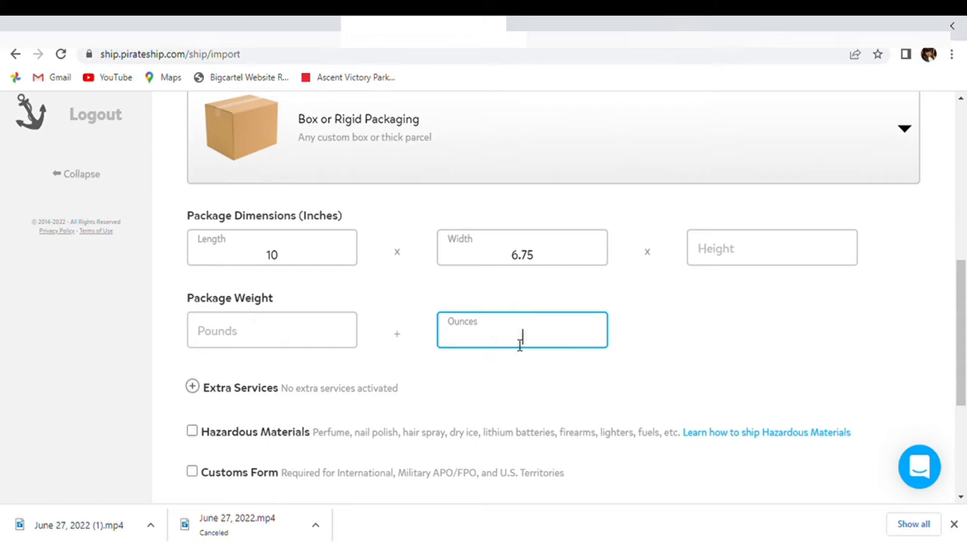
text(2)
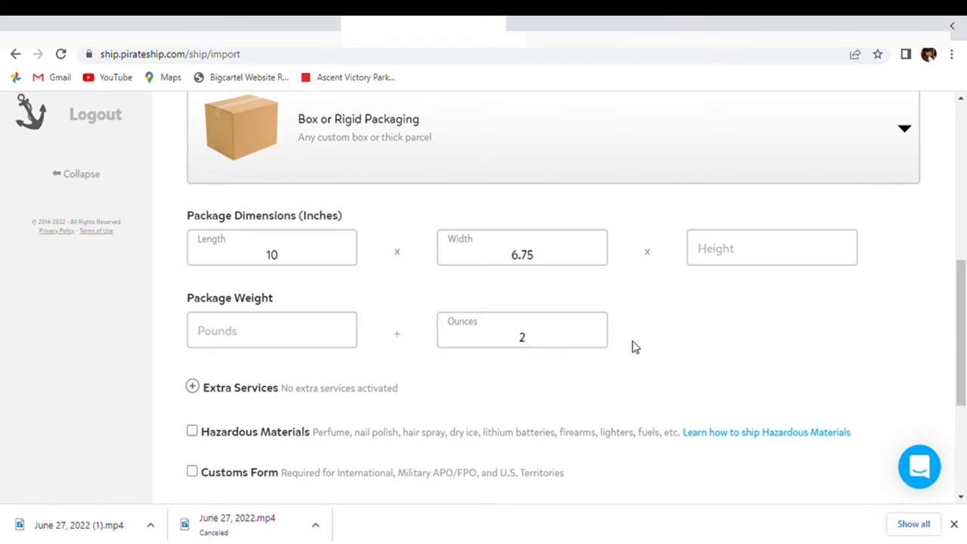
mouse_move(633, 339)
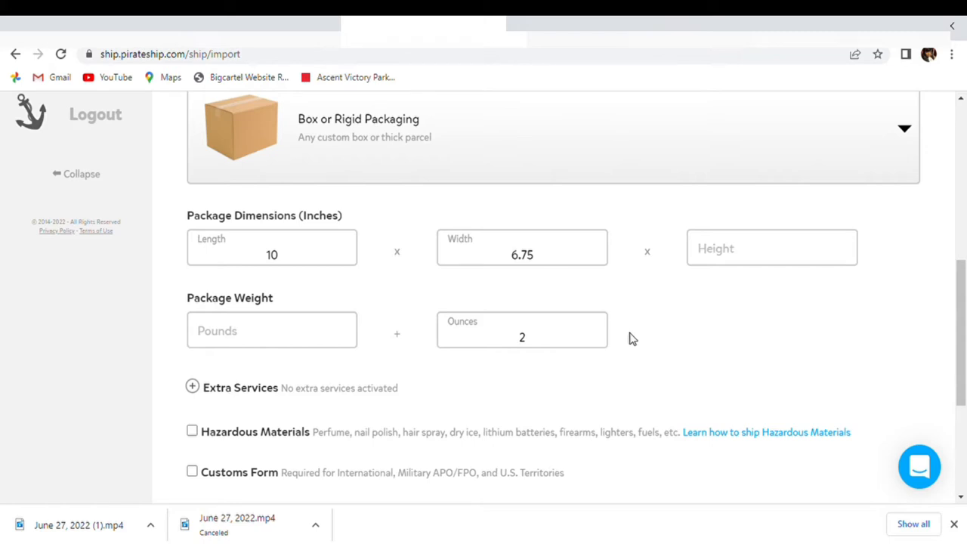
Step: Save the package under the nickname 'red bubble lips mailer'
scroll(down, 3)
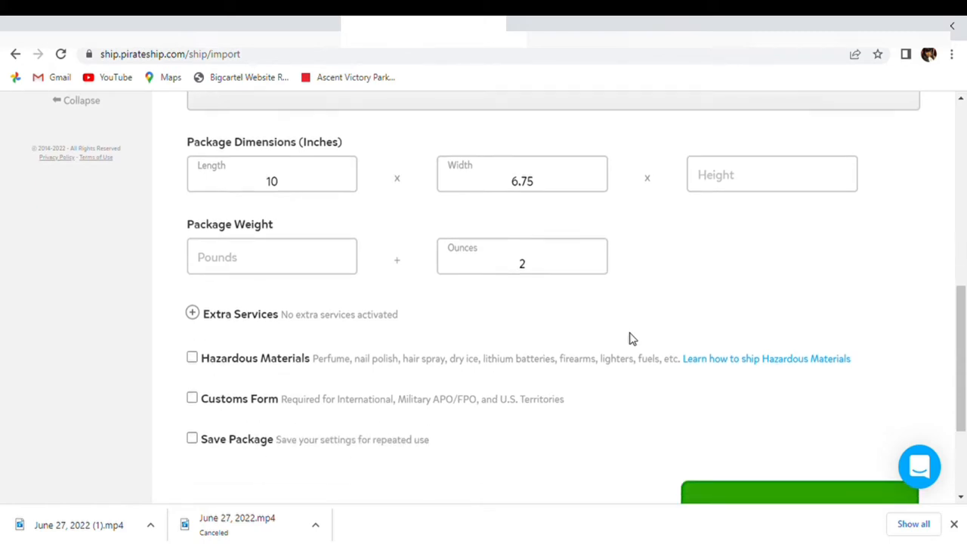
scroll(down, 3)
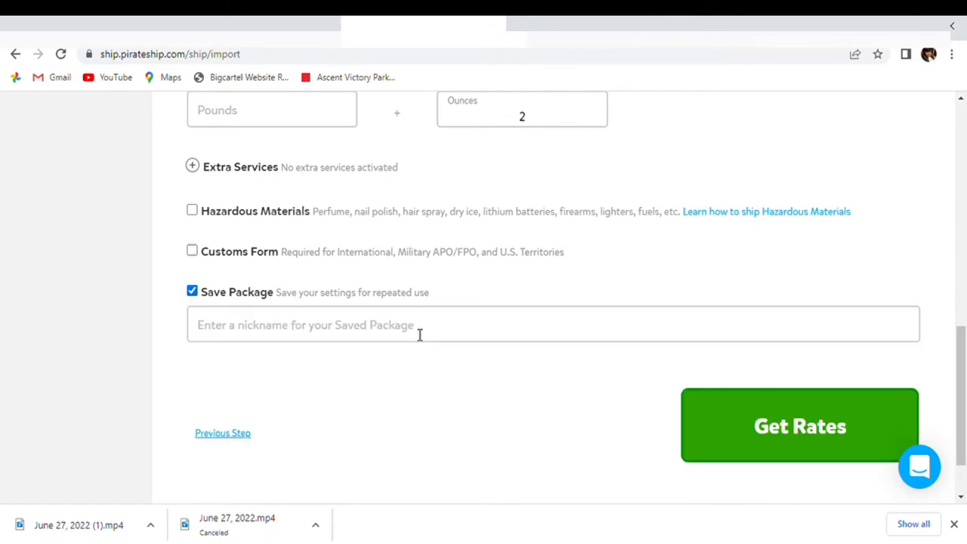
click(408, 324)
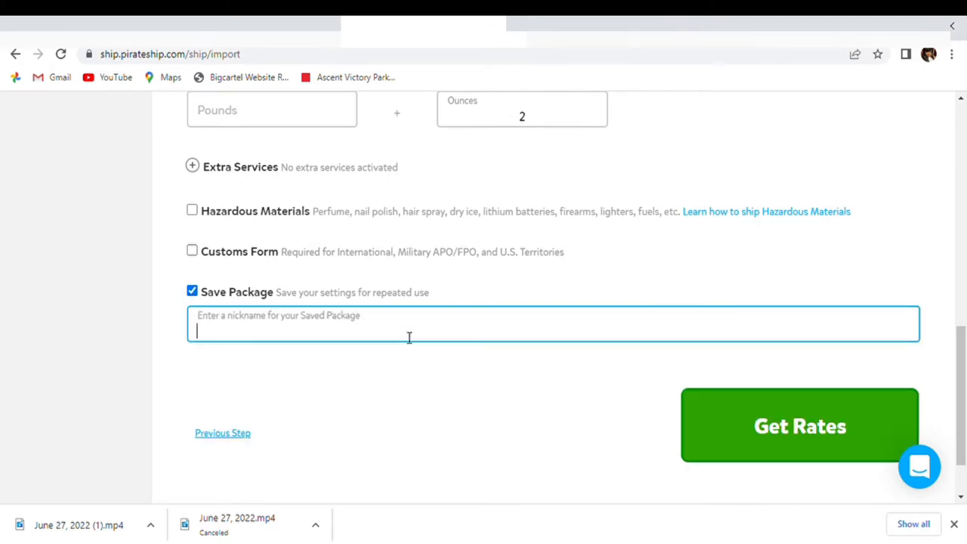
text(red bu)
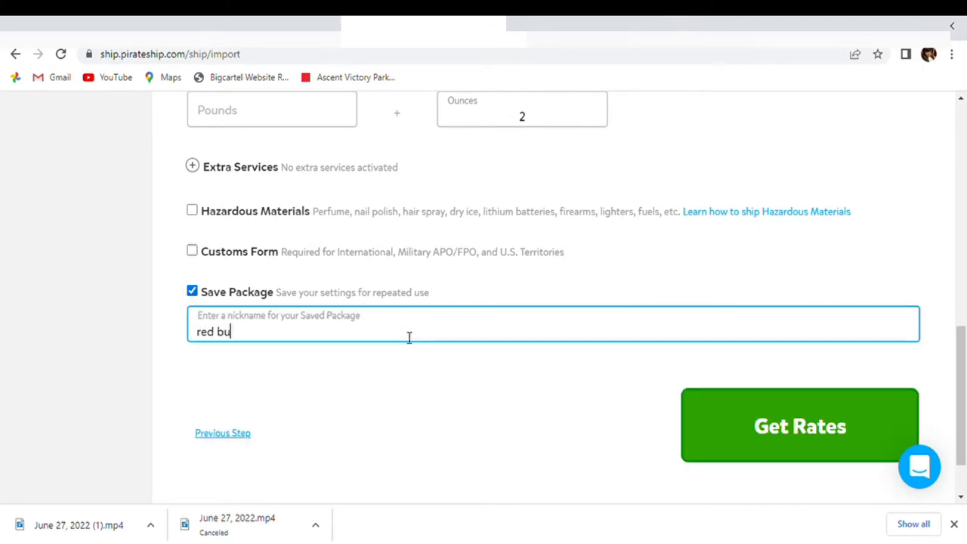
text(bble)
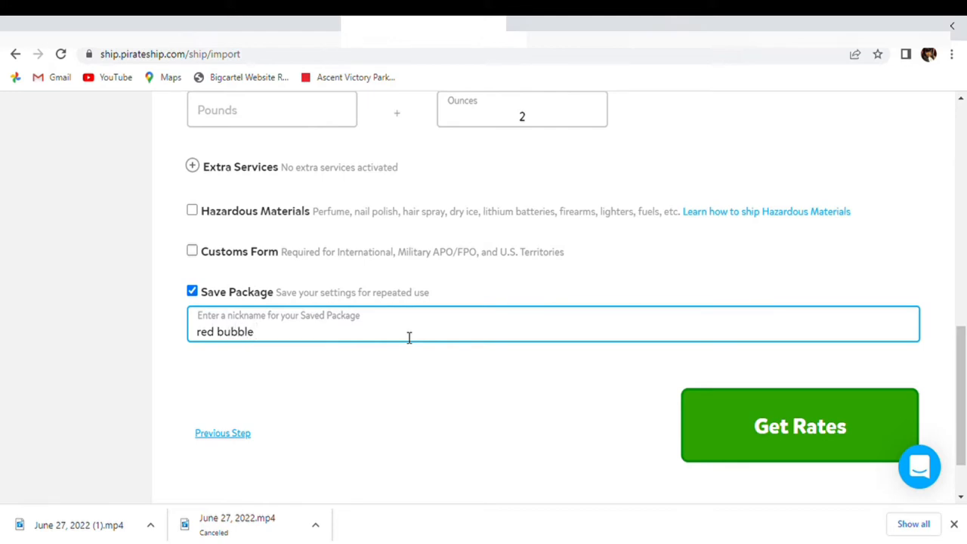
text(lip)
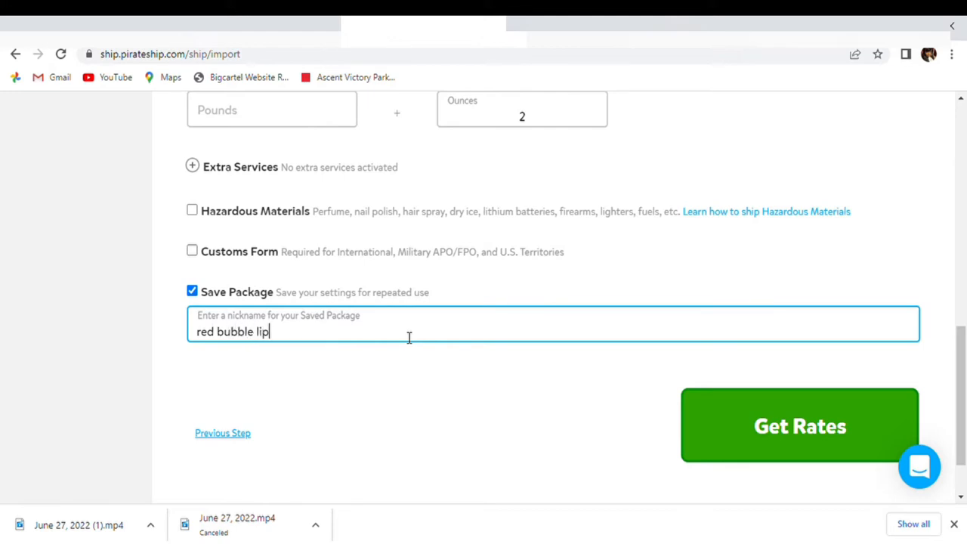
text(s mailer)
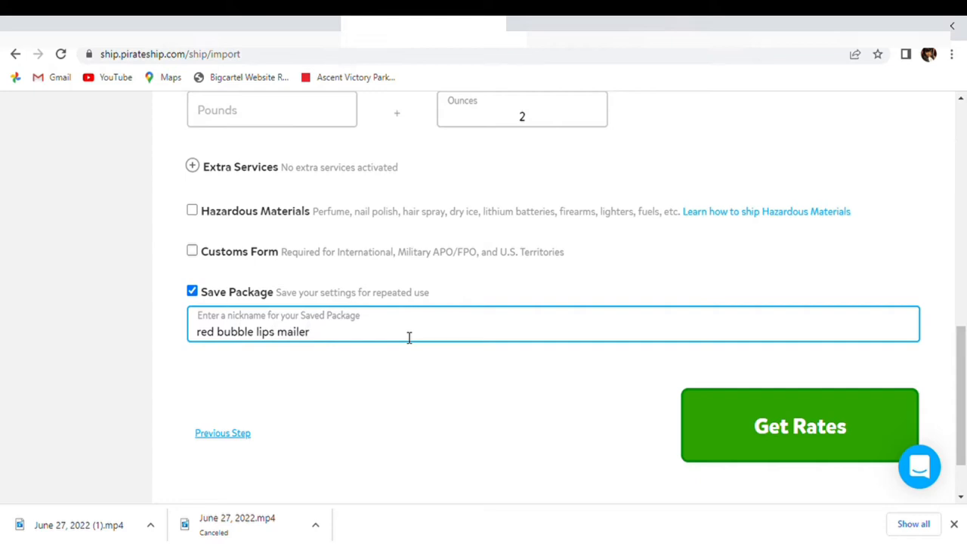
scroll(down, 3)
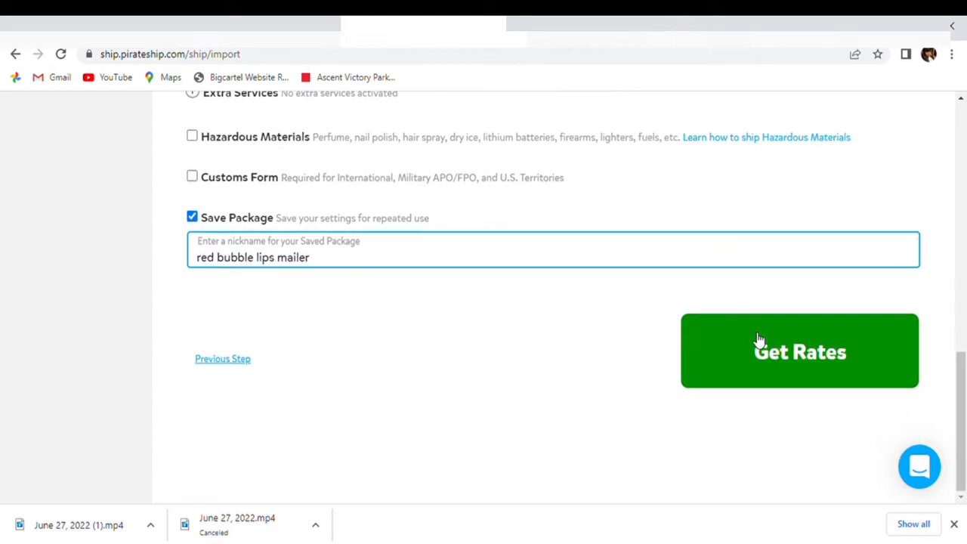
Step: Request shipping rates for the 10 by 6.75 inch envelope package
click(800, 351)
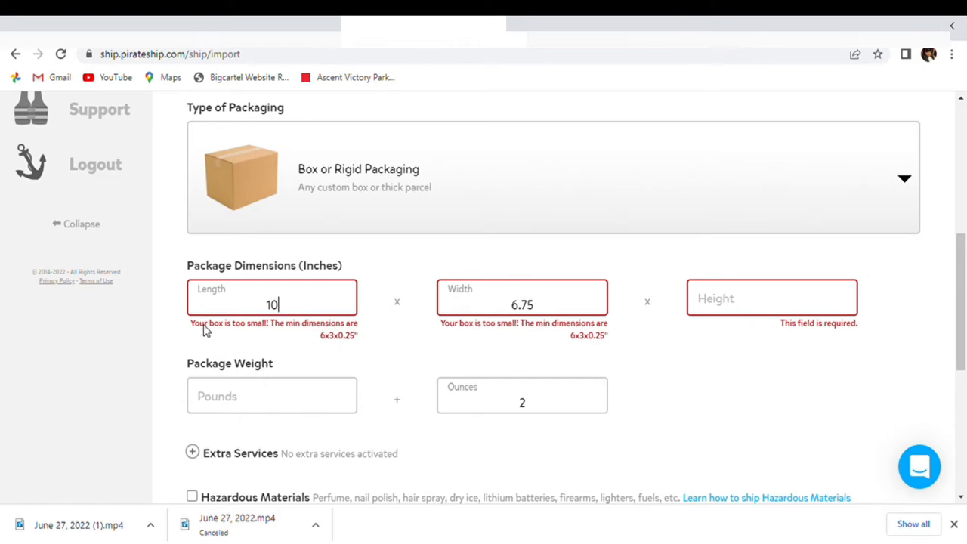
mouse_move(640, 219)
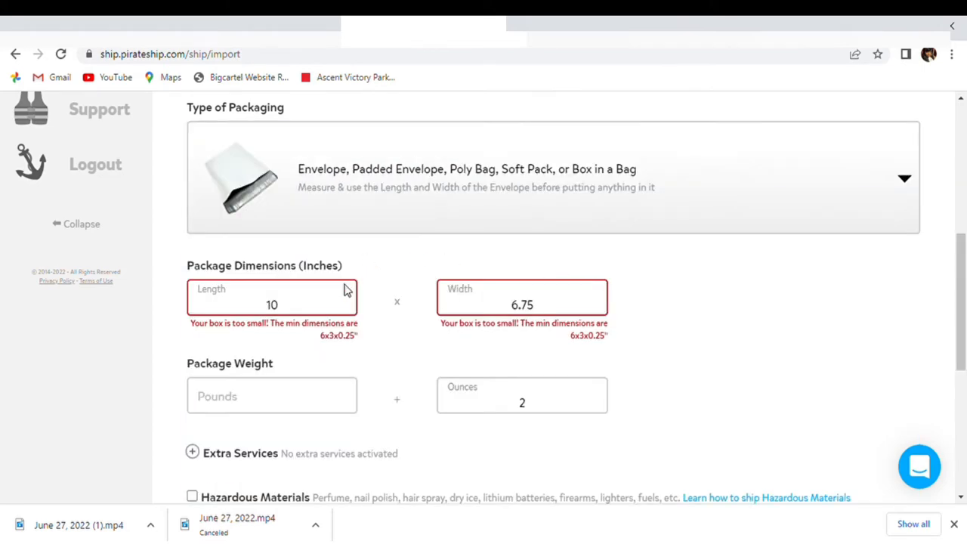
scroll(down, 3)
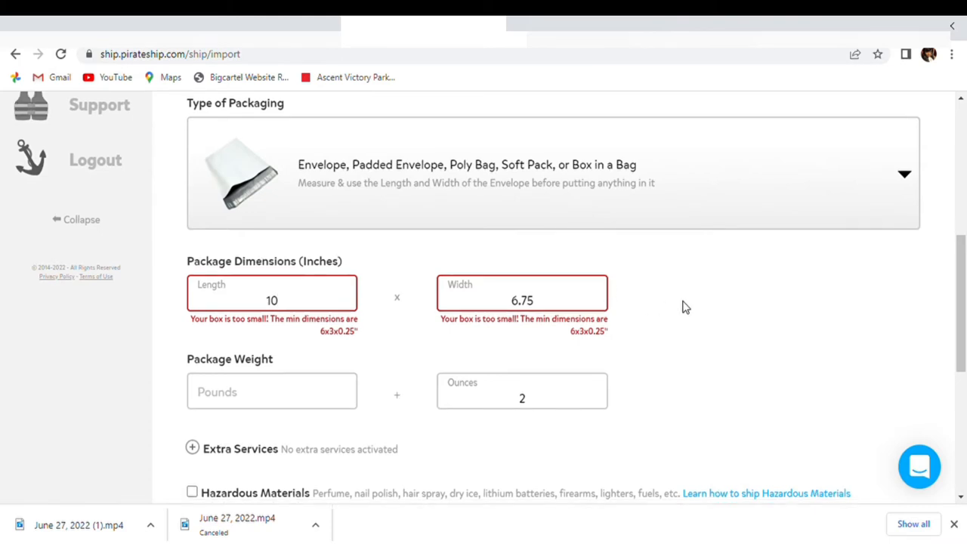
scroll(down, 3)
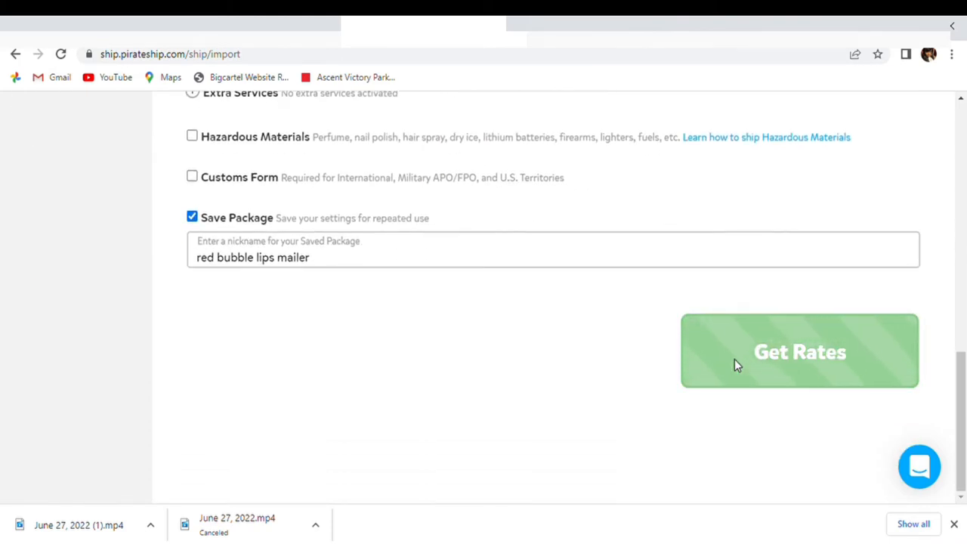
Step: Load the rates and review USPS First Class Package at $3.37 before buying
click(799, 351)
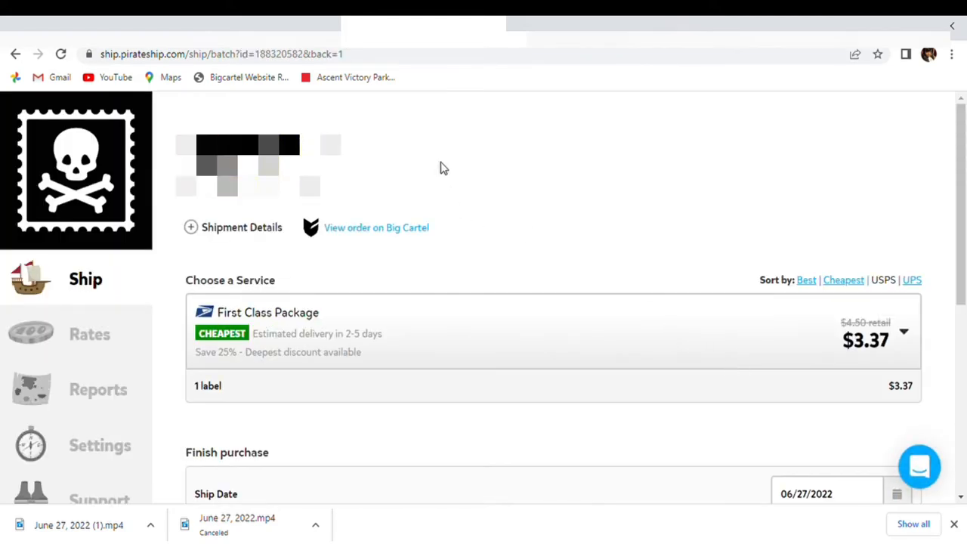
scroll(down, 3)
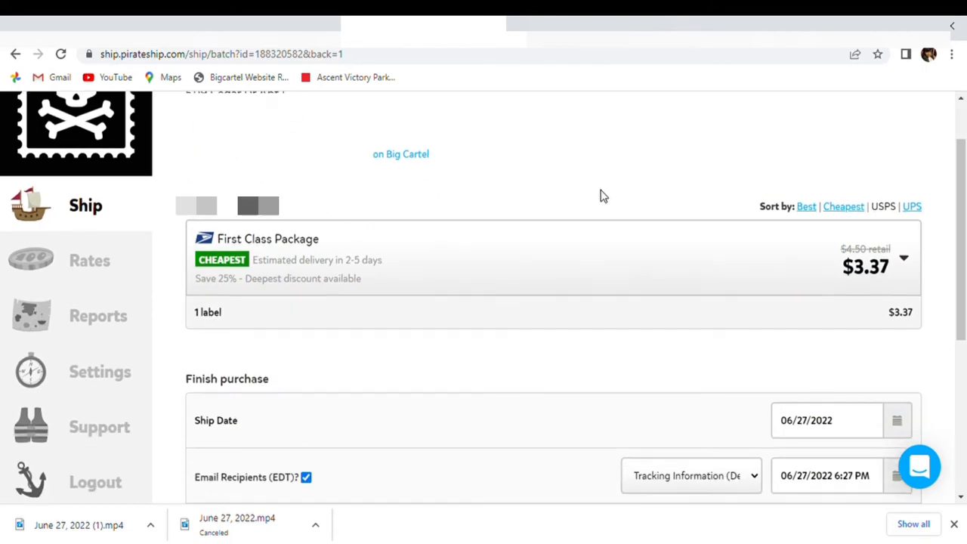
scroll(down, 3)
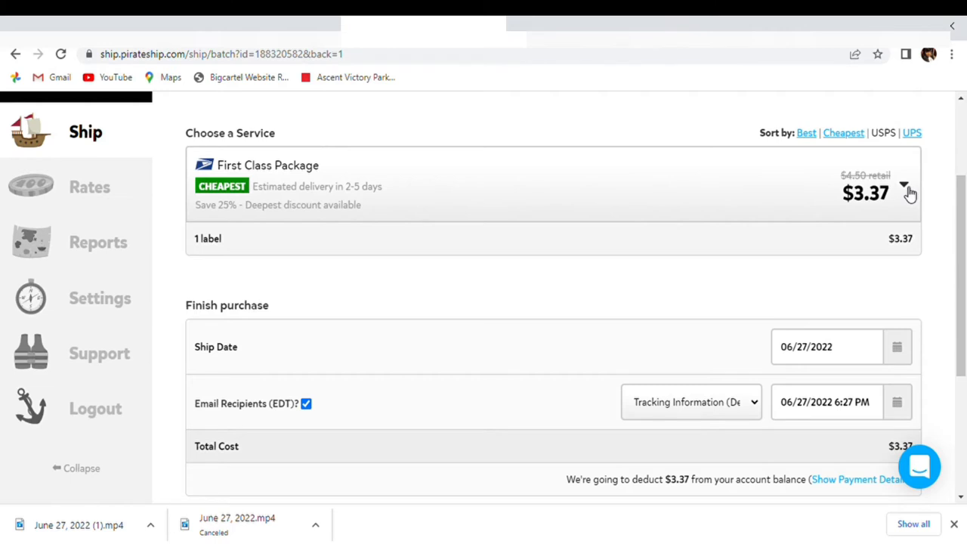
click(905, 187)
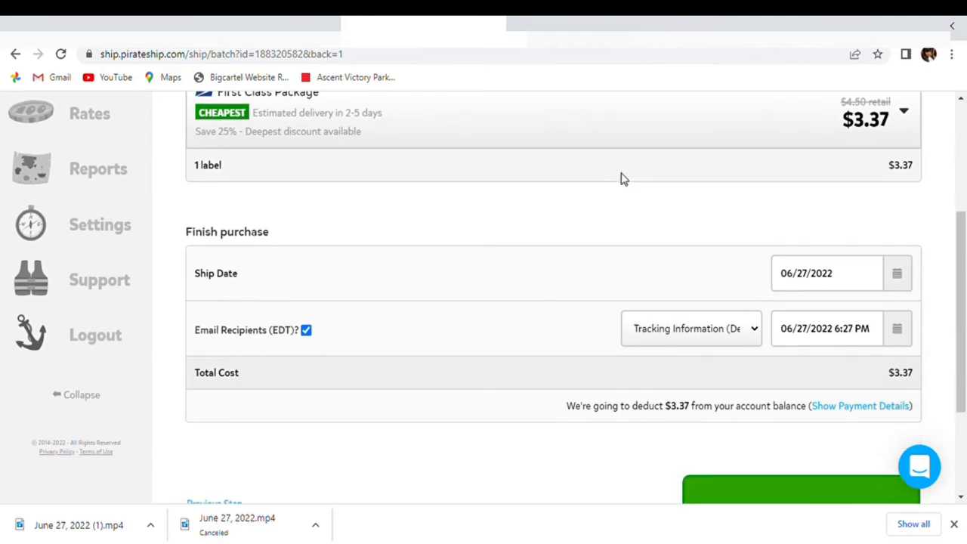
scroll(down, 3)
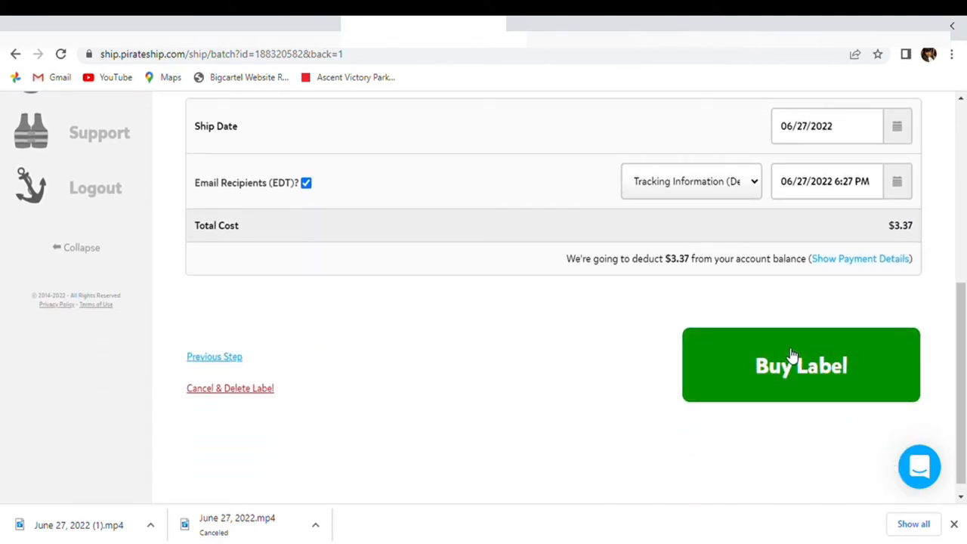
mouse_move(778, 360)
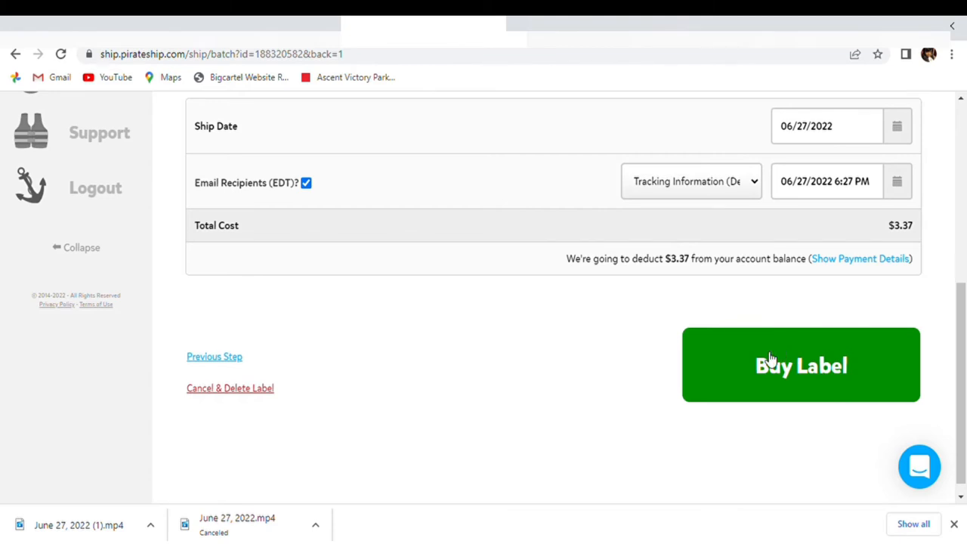
Step: Buy the $3.37 First Class label so it gets a tracking number
click(801, 365)
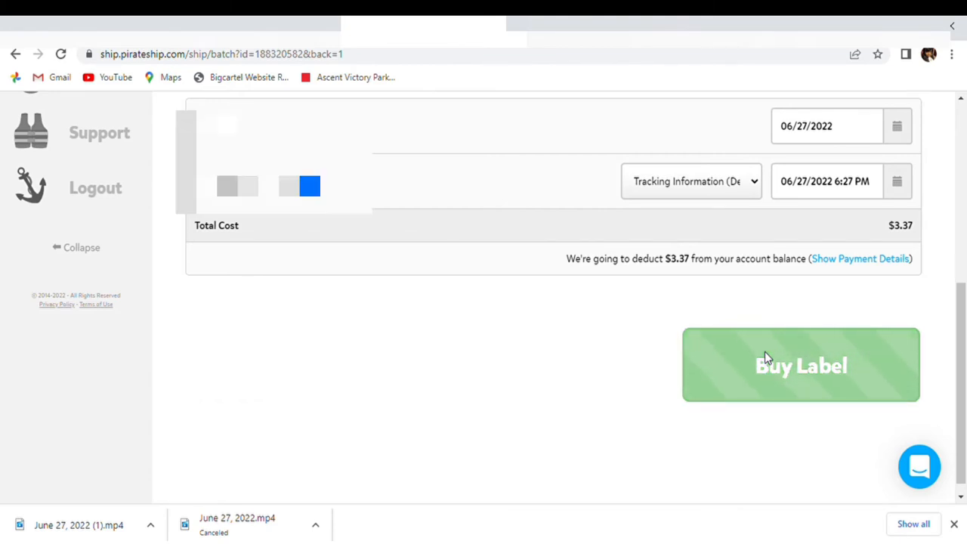
click(800, 365)
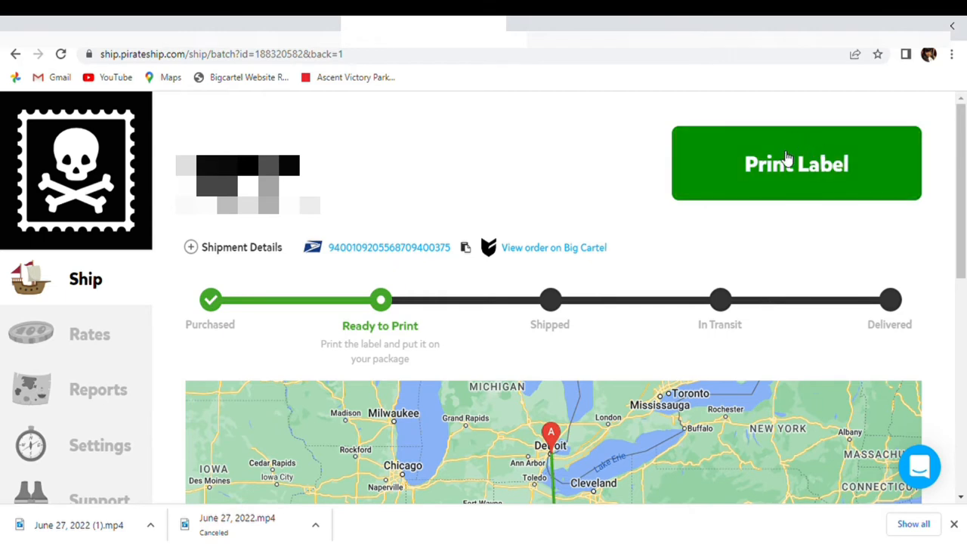
mouse_move(788, 164)
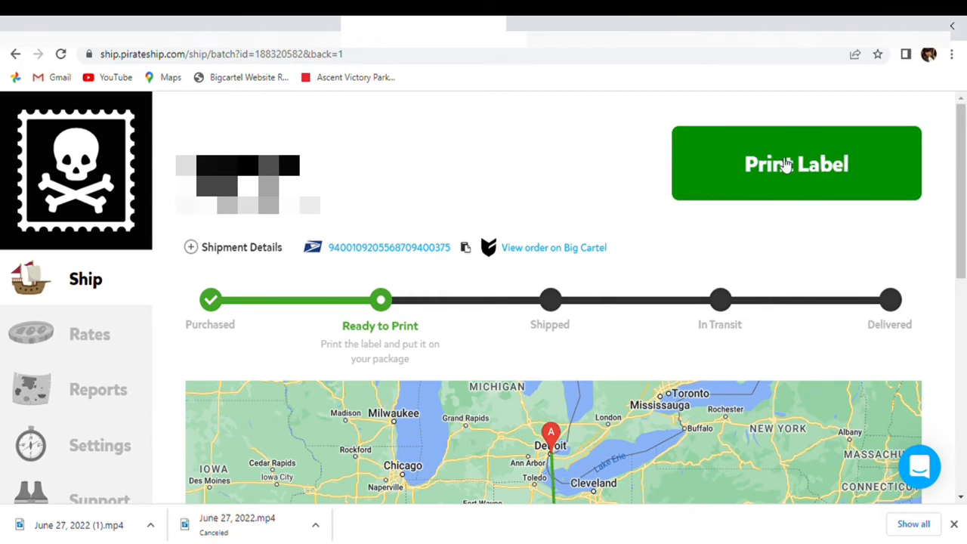
Step: Choose the 4x6" Shipping Label format, then download and open the label PDF
click(795, 164)
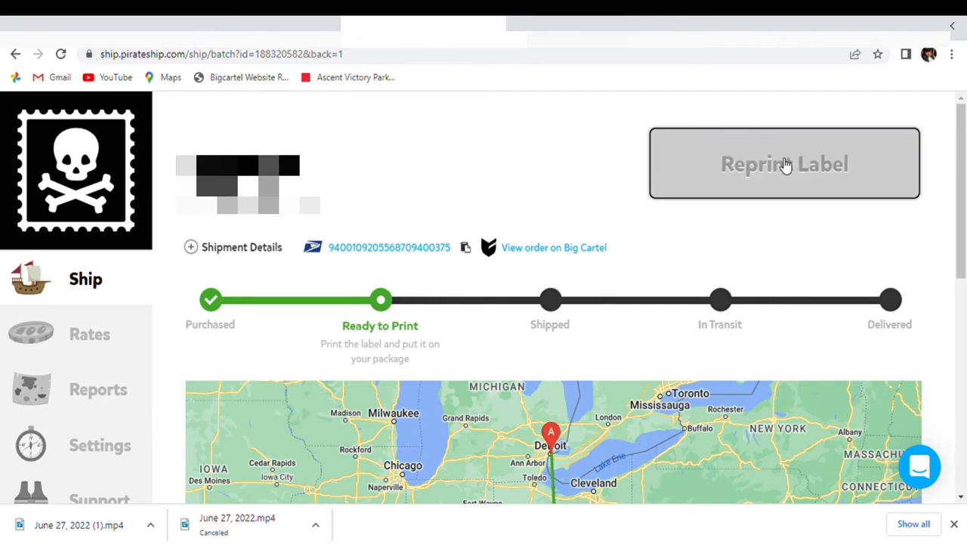
click(785, 163)
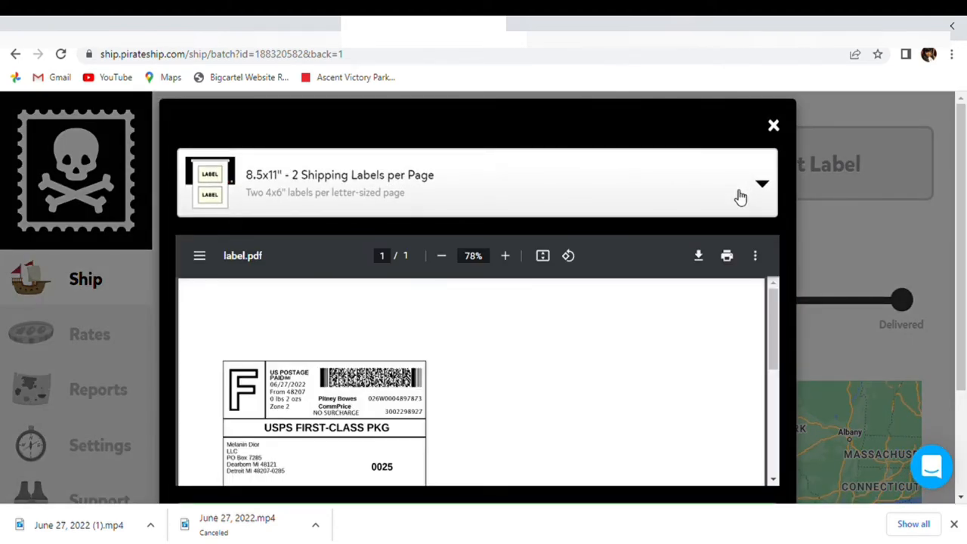
click(762, 184)
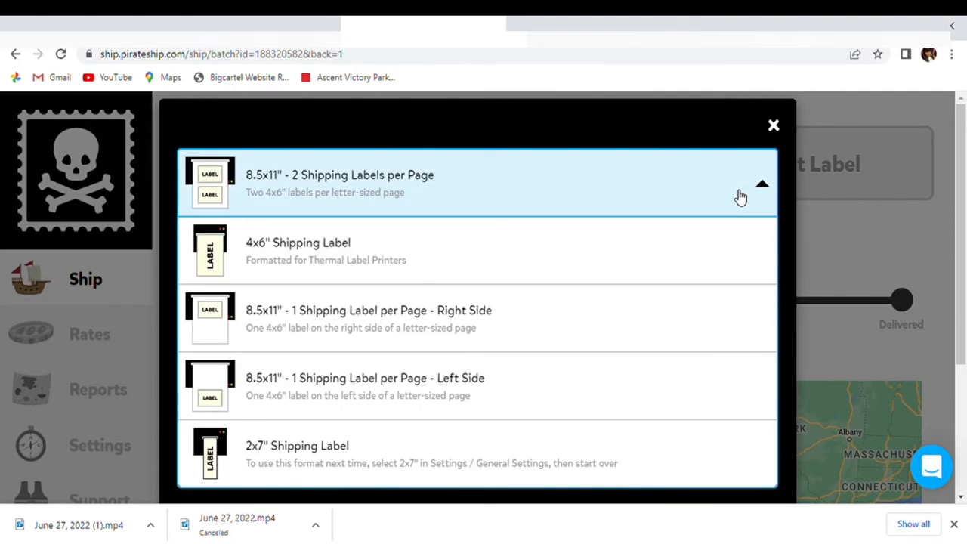
click(297, 251)
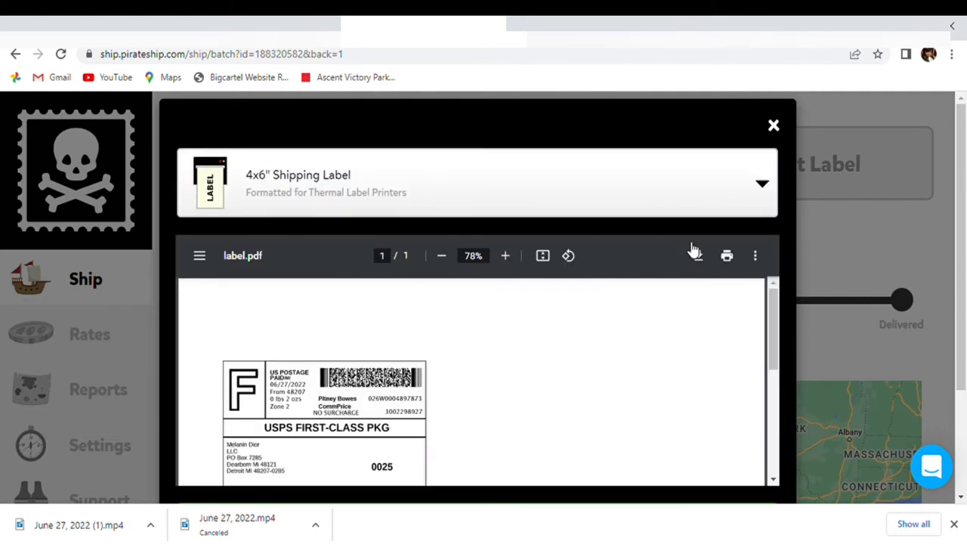
click(505, 256)
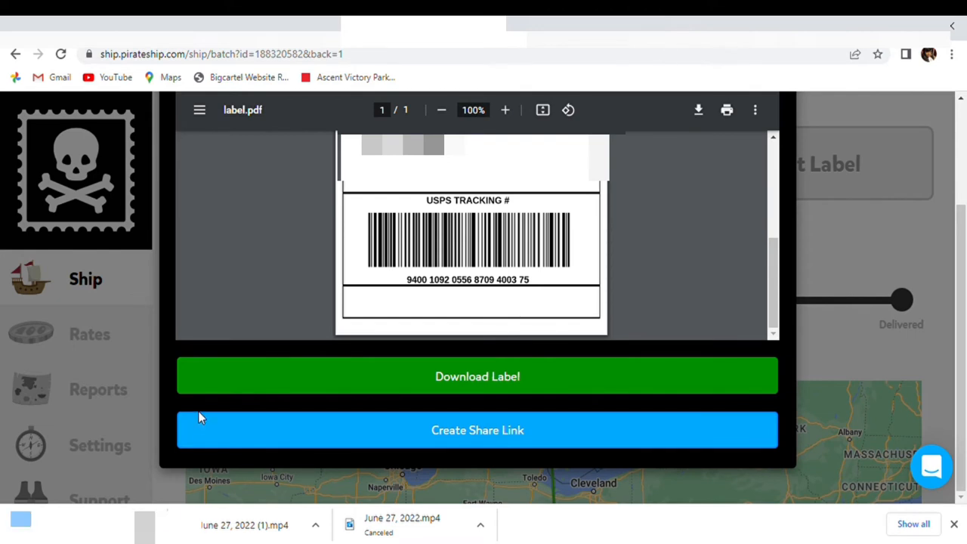
click(477, 377)
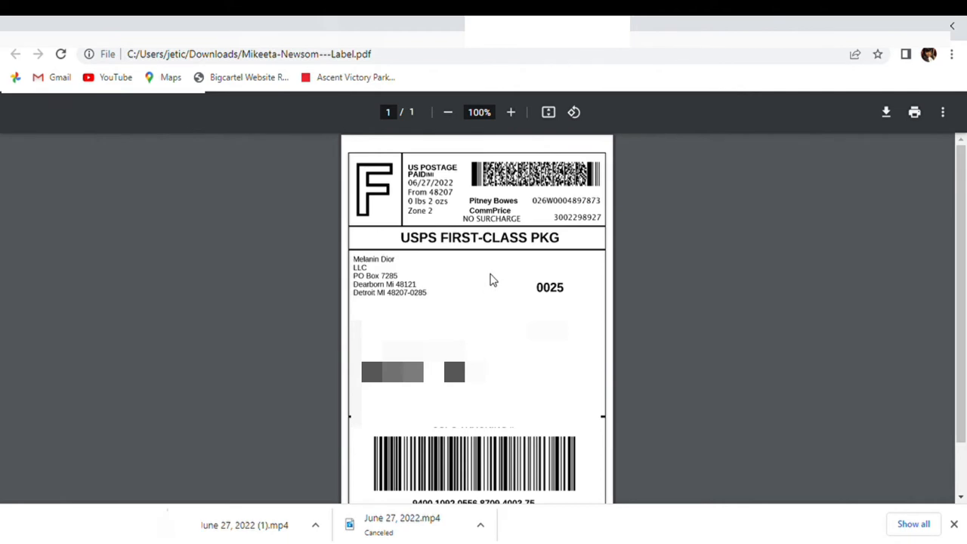
mouse_move(837, 210)
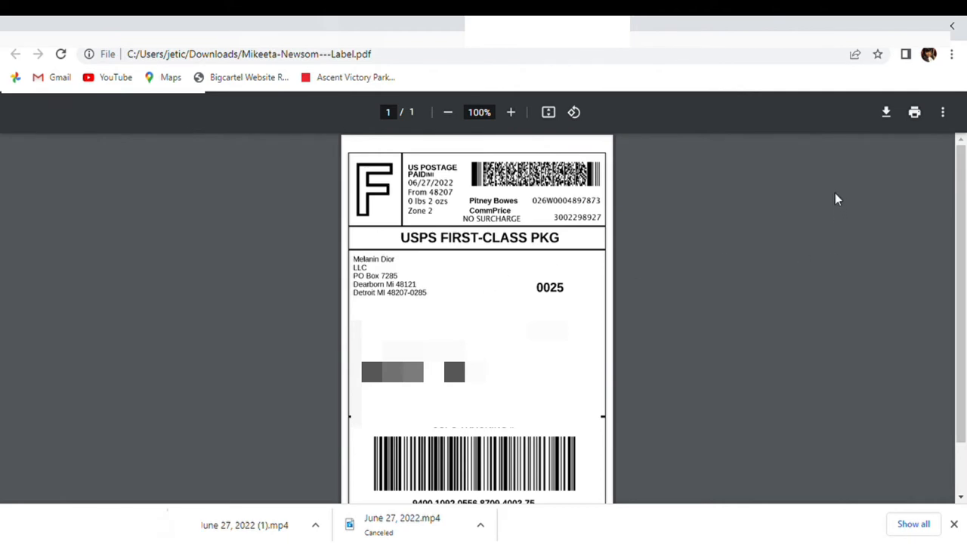
mouse_move(850, 190)
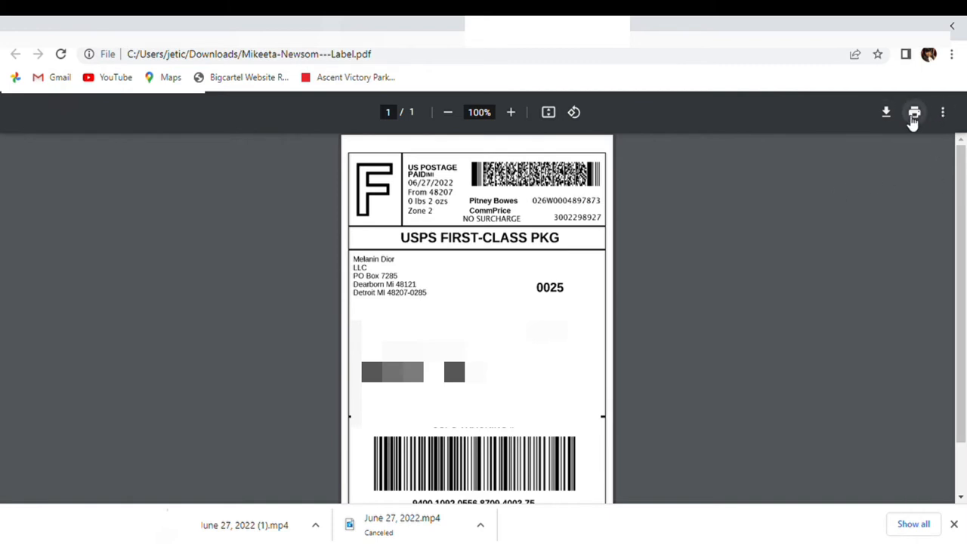
Step: Print the label on PM-241-BT with 4x6 paper at 60% scale
click(914, 112)
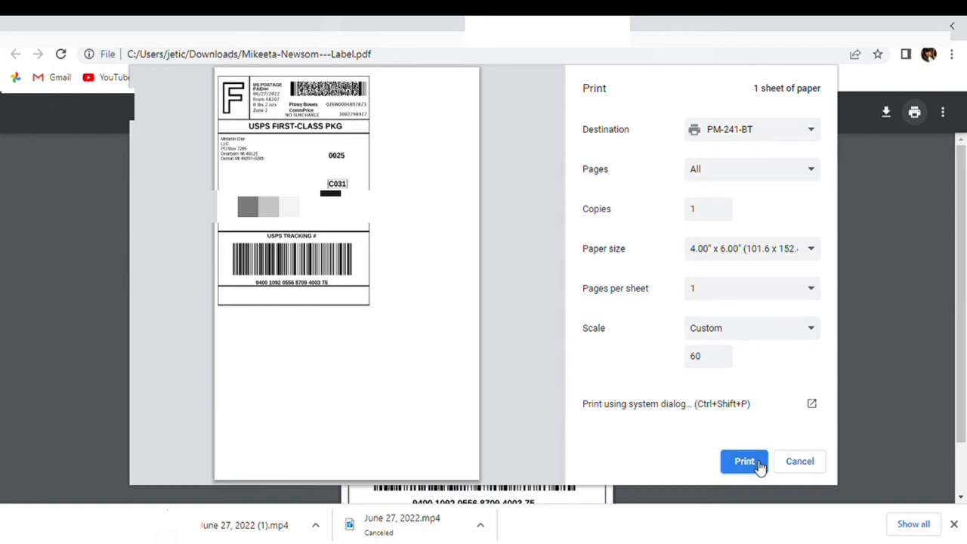
click(744, 461)
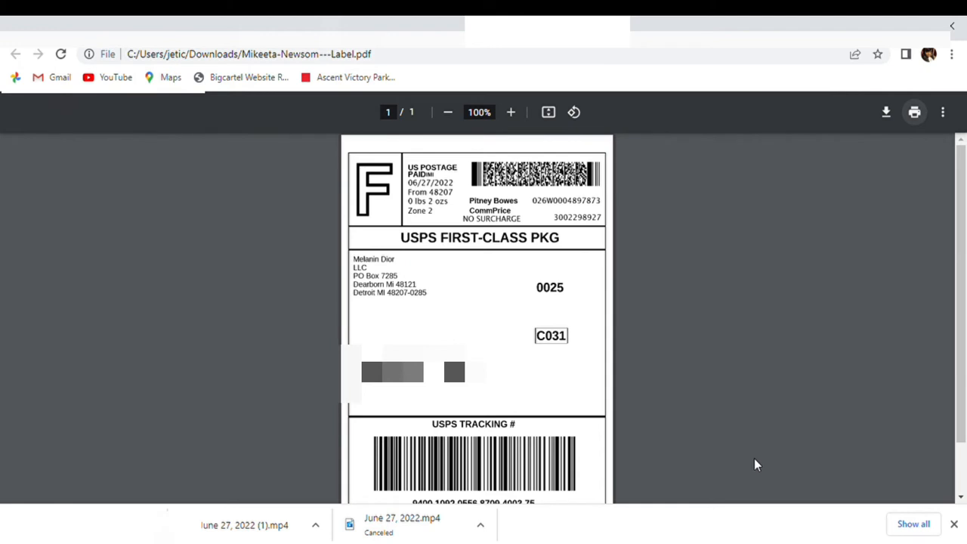
mouse_move(940, 201)
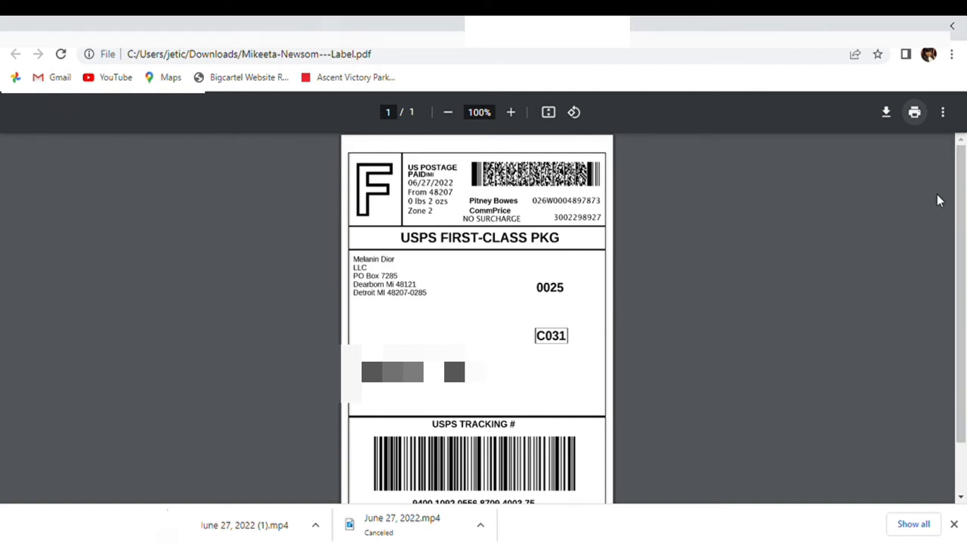
Step: Set the label's print settings to 4.00" x 6.00" paper with a custom scale of 60
click(942, 112)
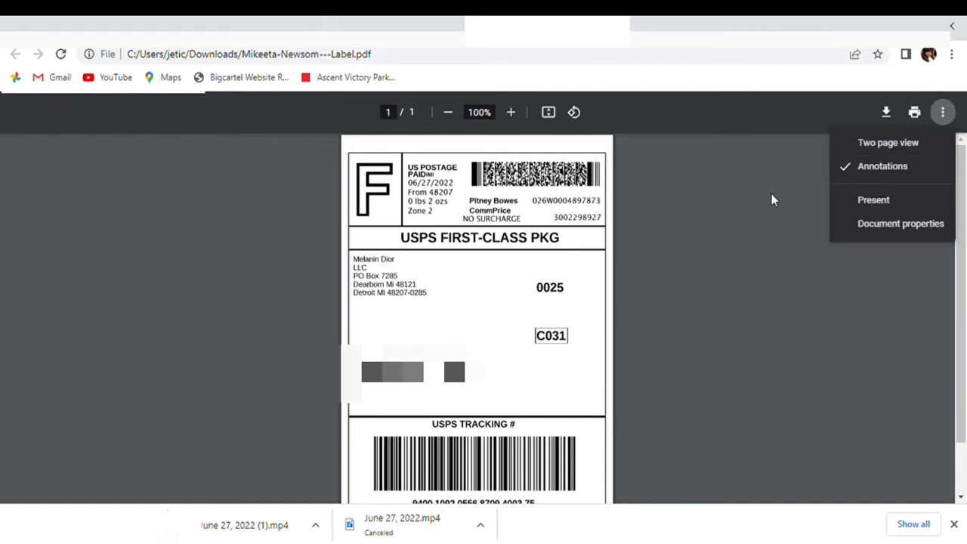
click(763, 166)
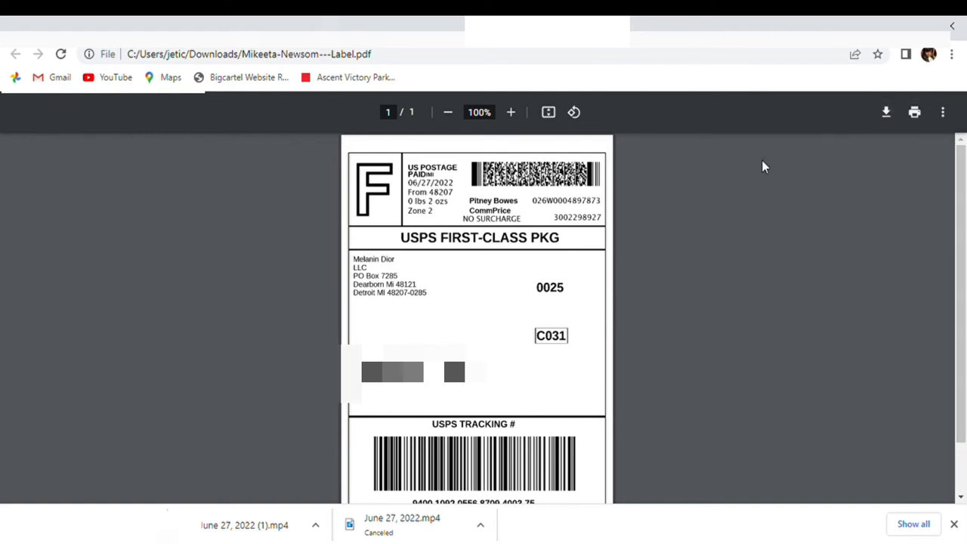
mouse_move(563, 211)
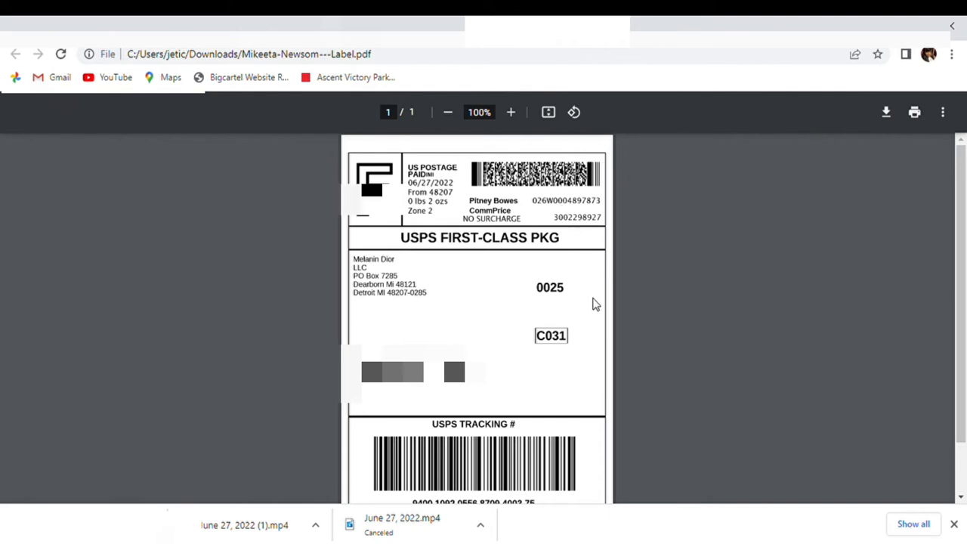
click(914, 111)
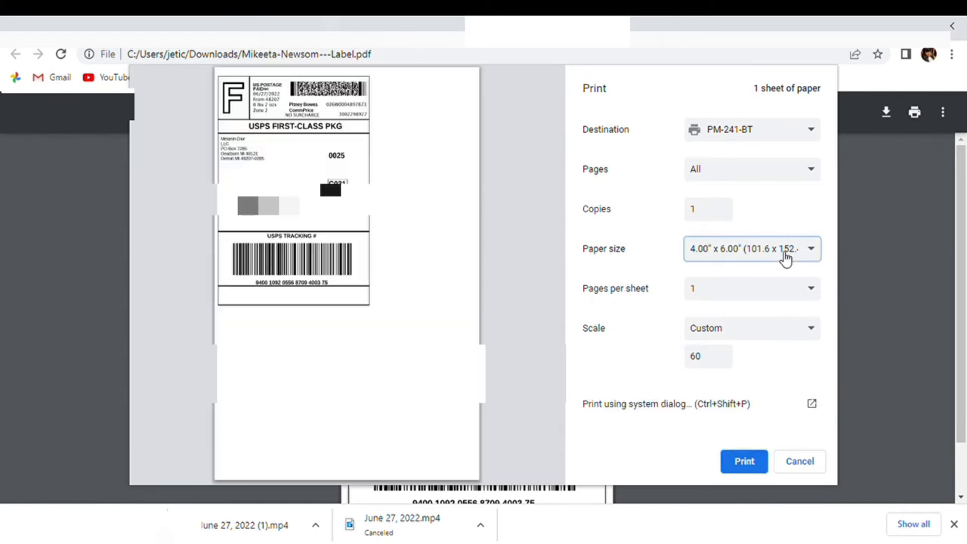
mouse_move(762, 293)
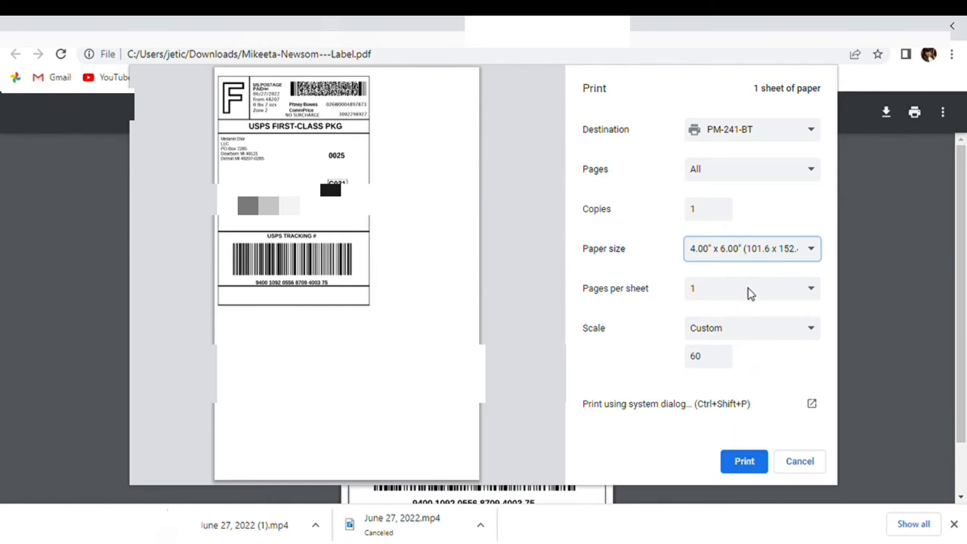
mouse_move(753, 291)
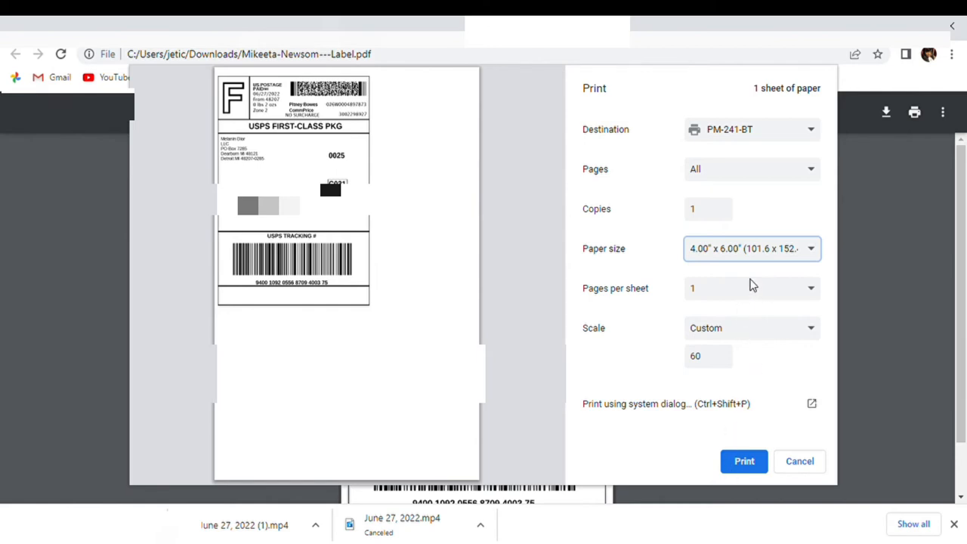
mouse_move(744, 262)
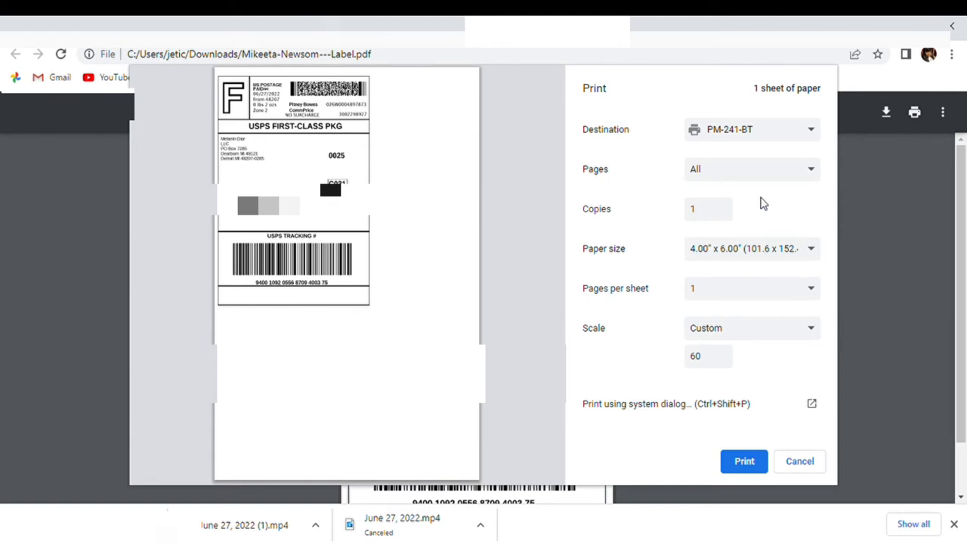
mouse_move(762, 302)
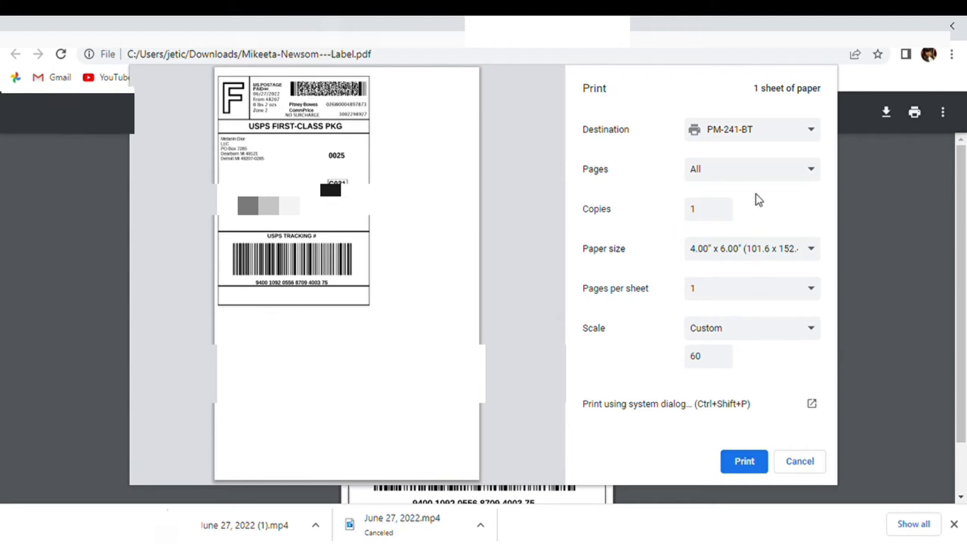
click(800, 461)
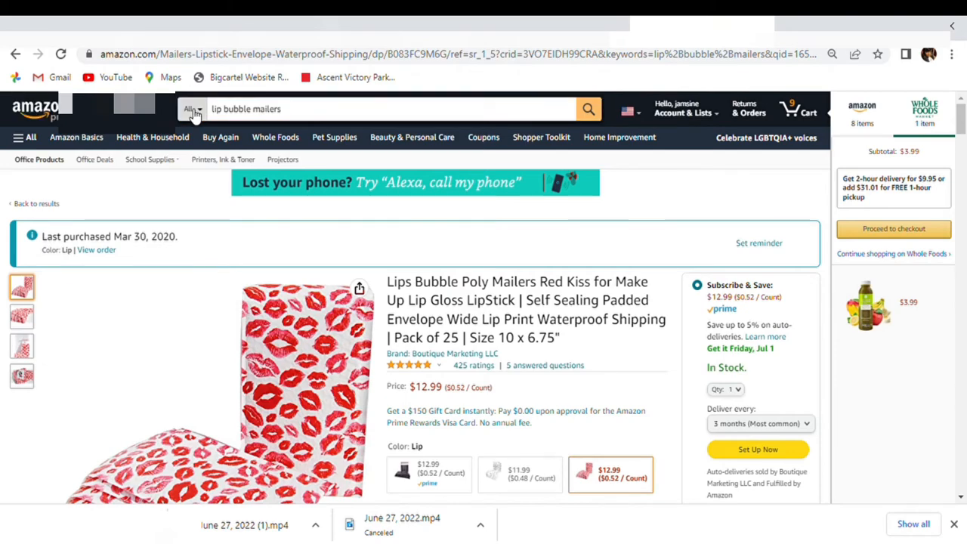
Step: Search Amazon for 'red thermal labels' and browse the resulting product listings
scroll(down, 3)
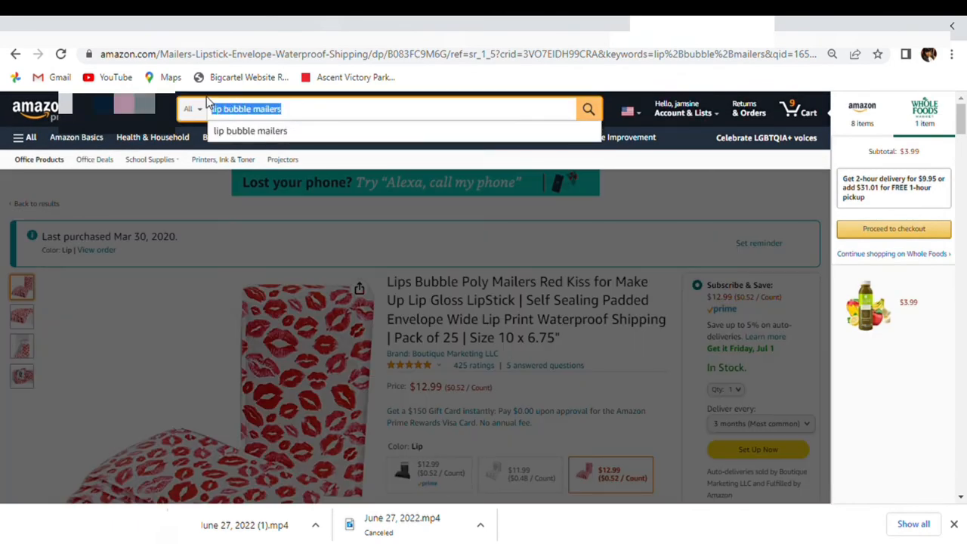
text(RED THE)
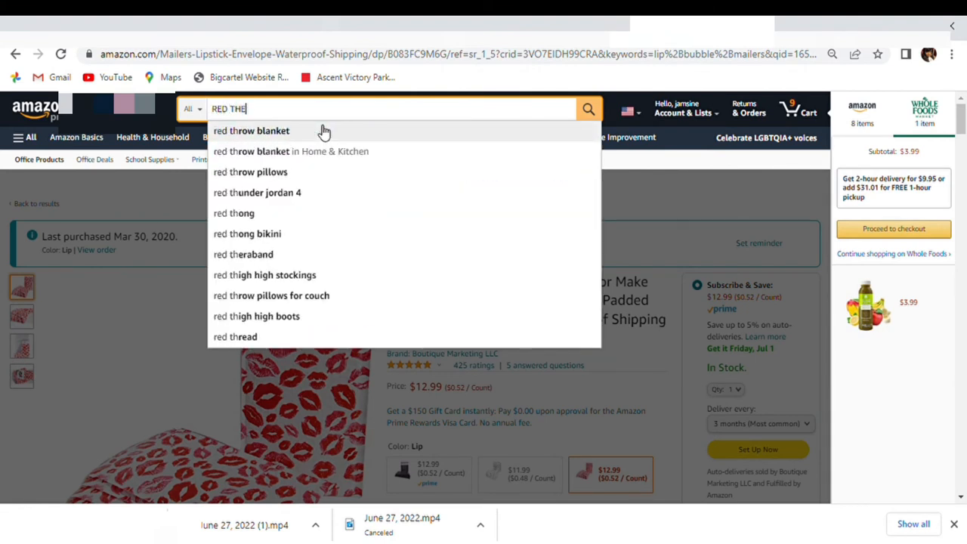
text(MAL LABE)
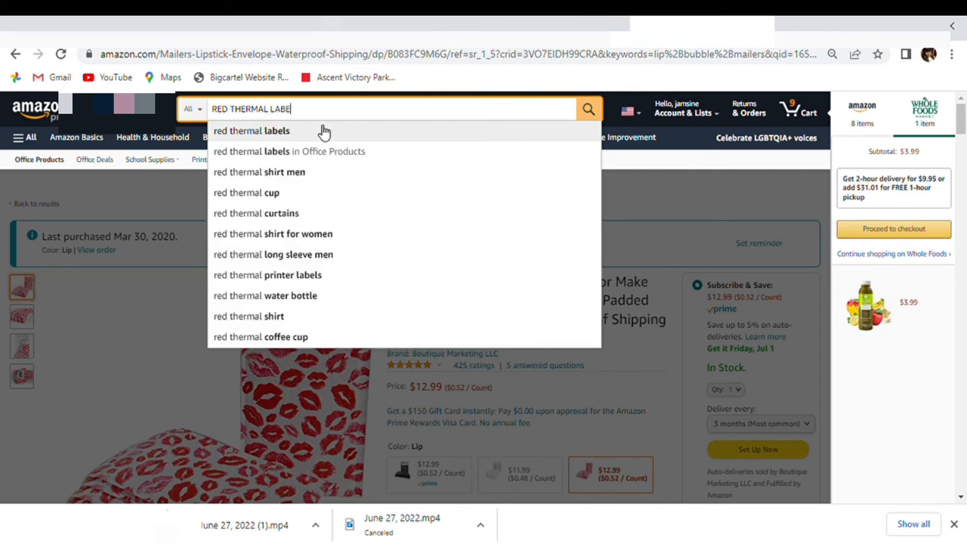
click(588, 108)
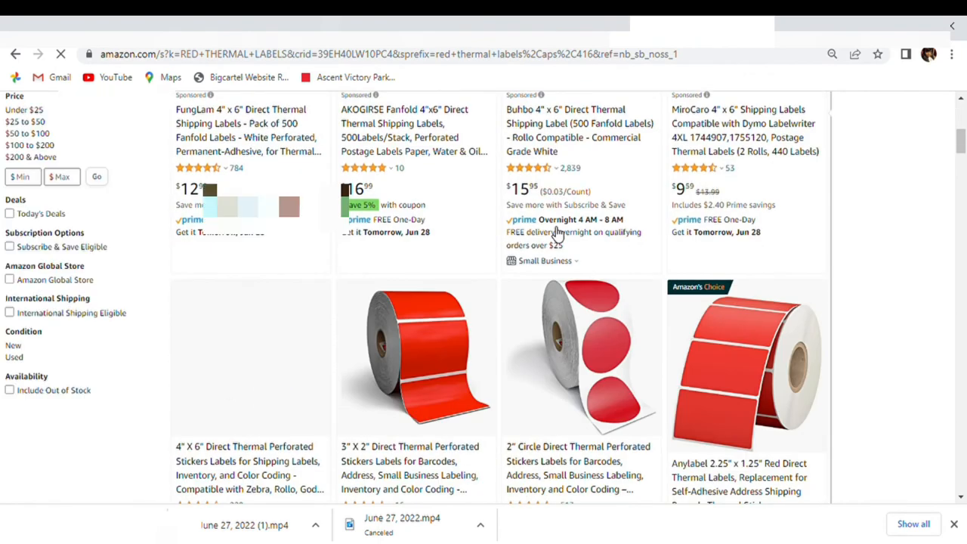
scroll(down, 3)
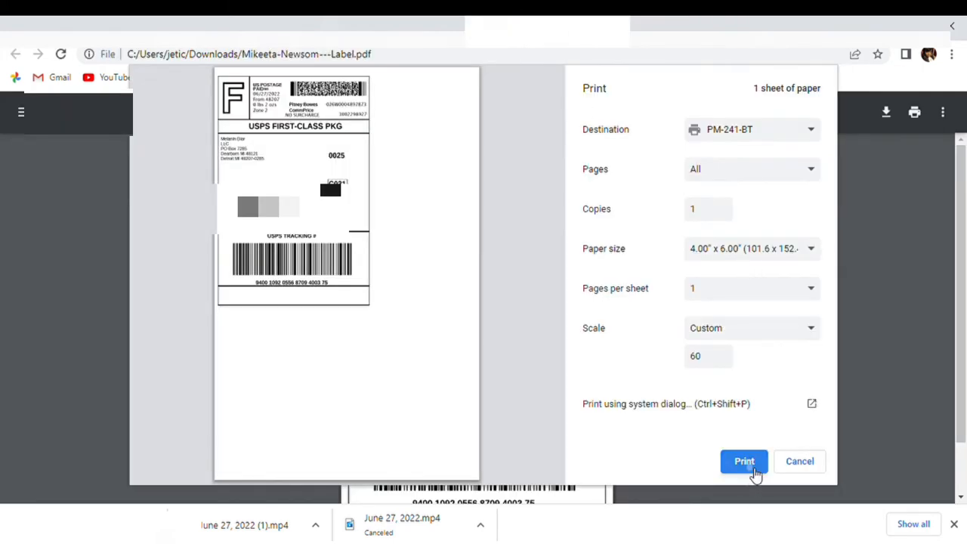
Step: Print the 4x6 label PDF and return to the Pirate Ship dashboard
click(744, 461)
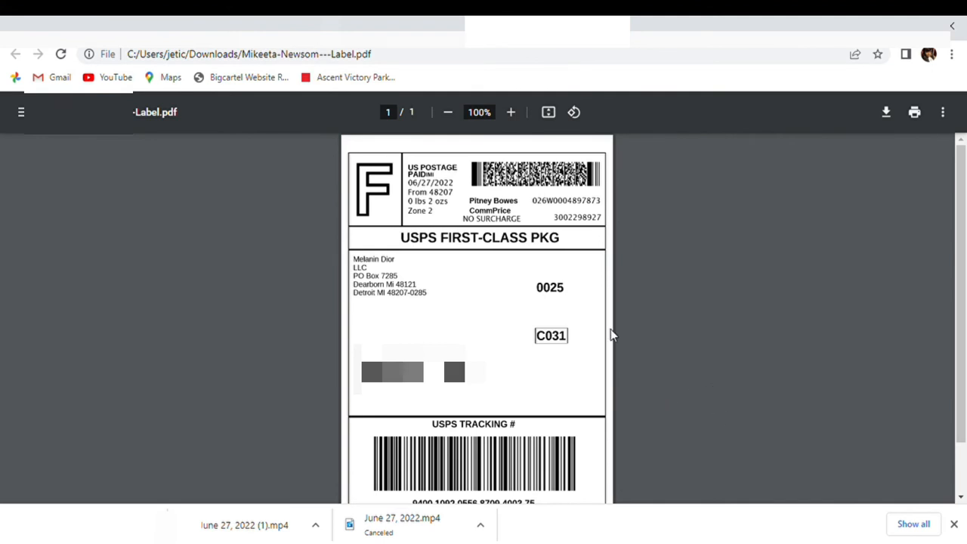
mouse_move(517, 211)
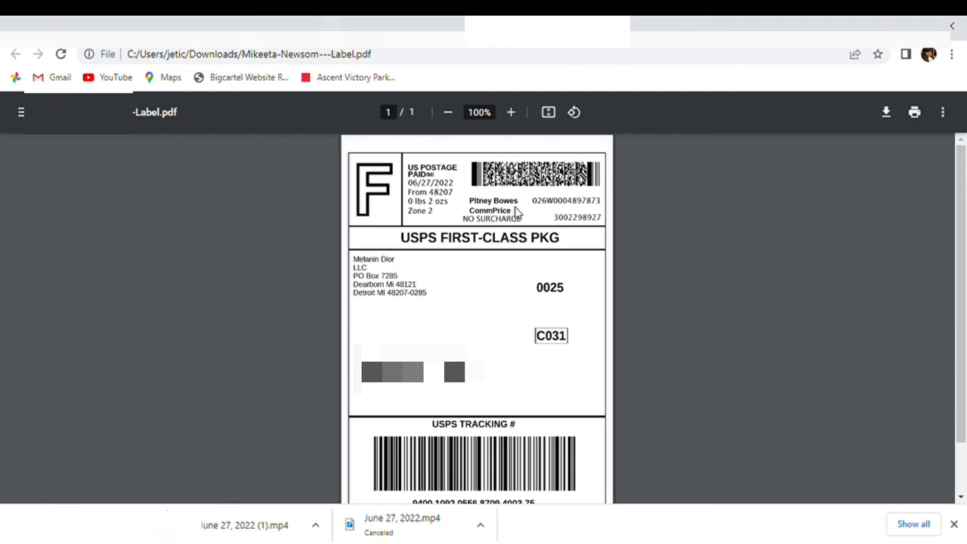
click(16, 53)
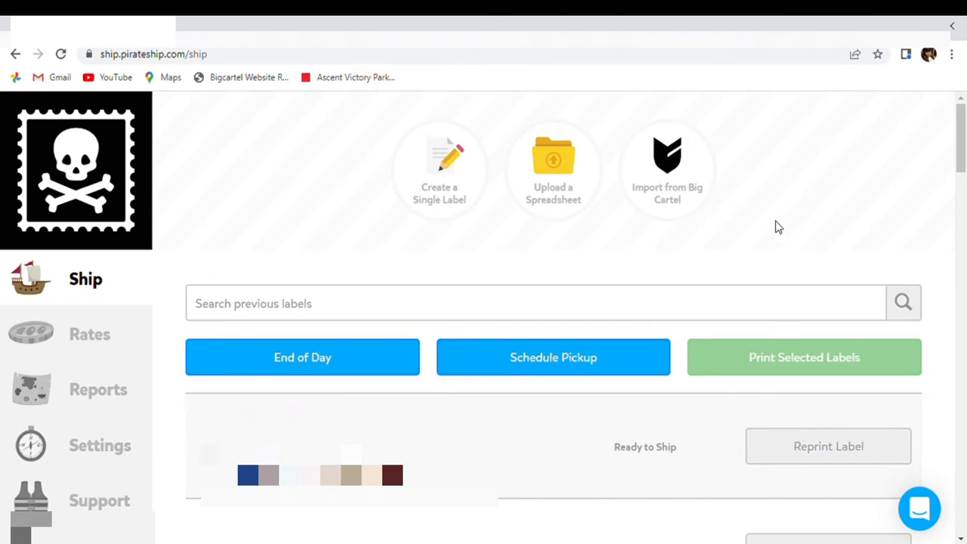
mouse_move(96, 179)
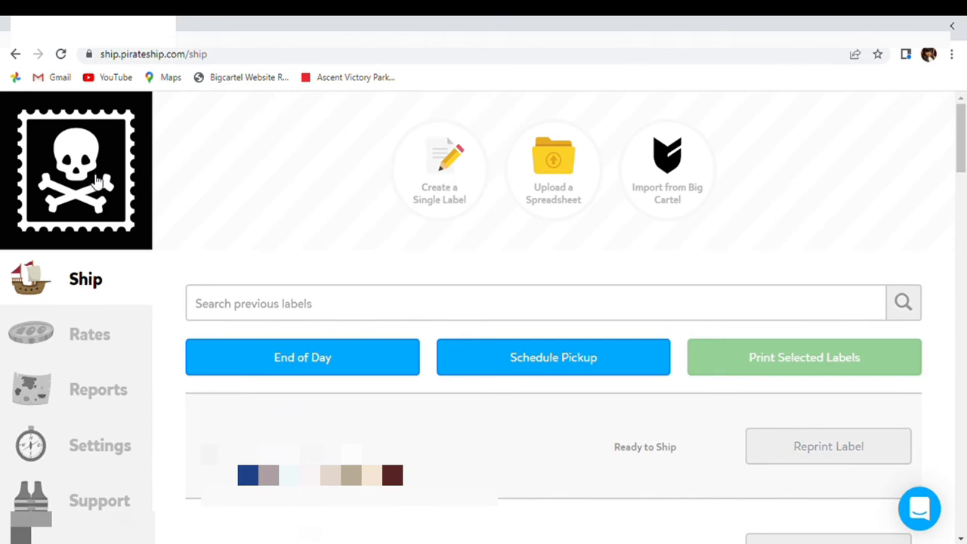
mouse_move(253, 241)
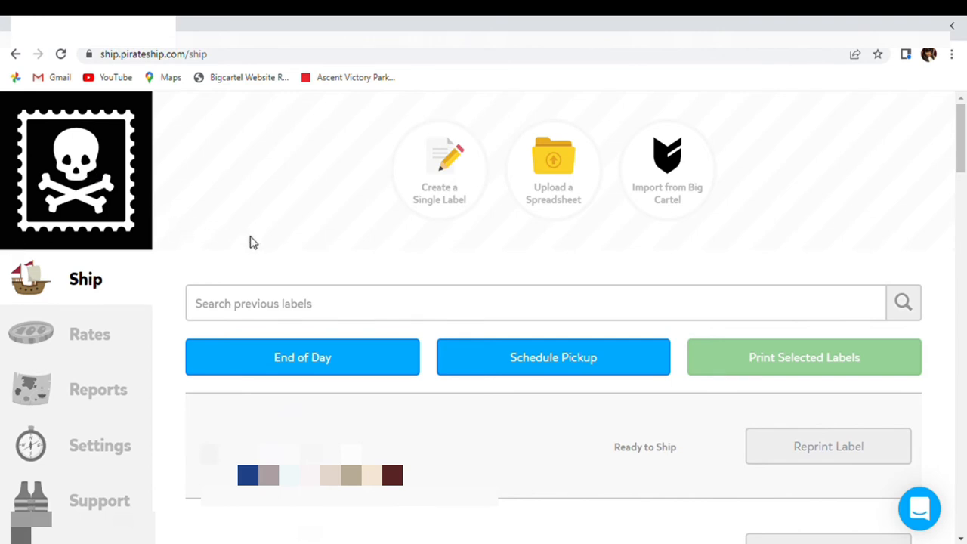
mouse_move(166, 272)
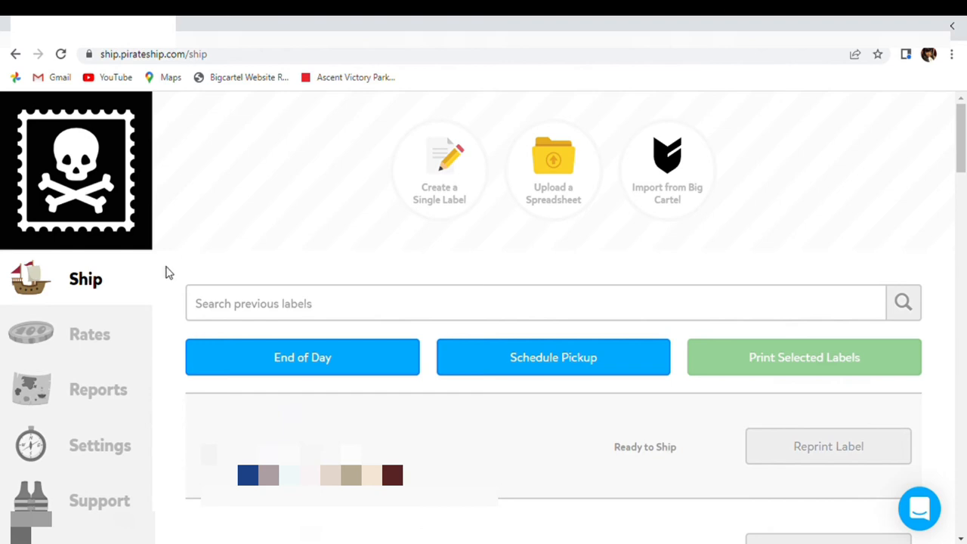
mouse_move(85, 278)
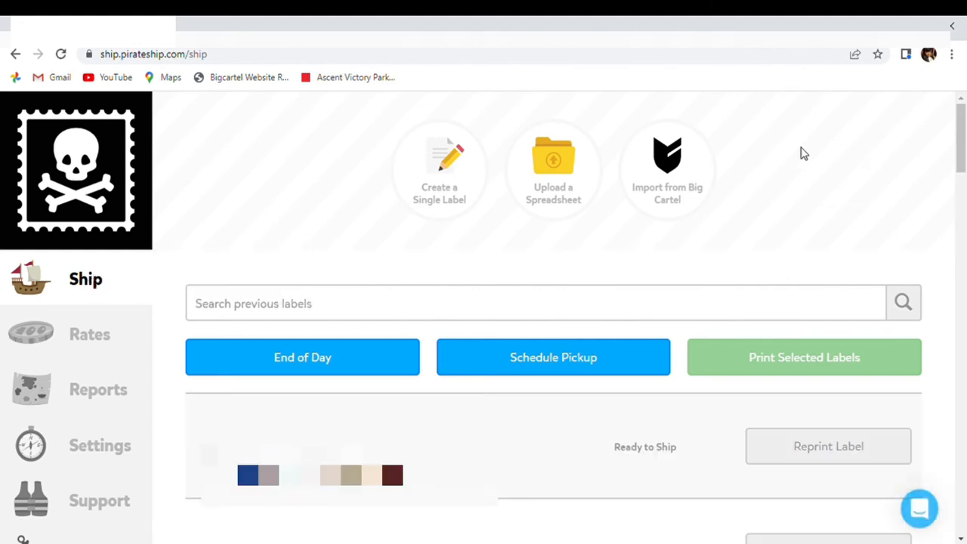
mouse_move(676, 166)
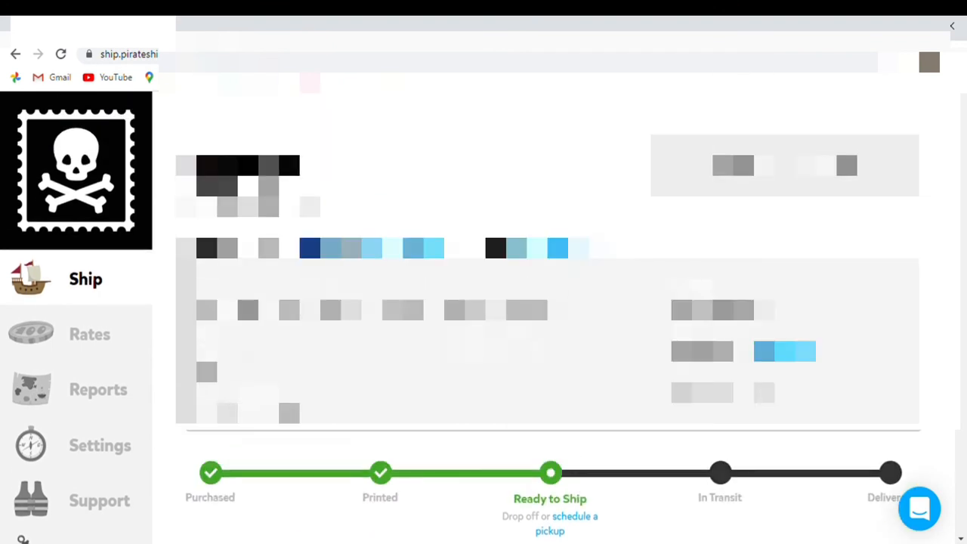
Step: Review the shipment's Ready to Ship status tracker and Detroit route map
scroll(down, 3)
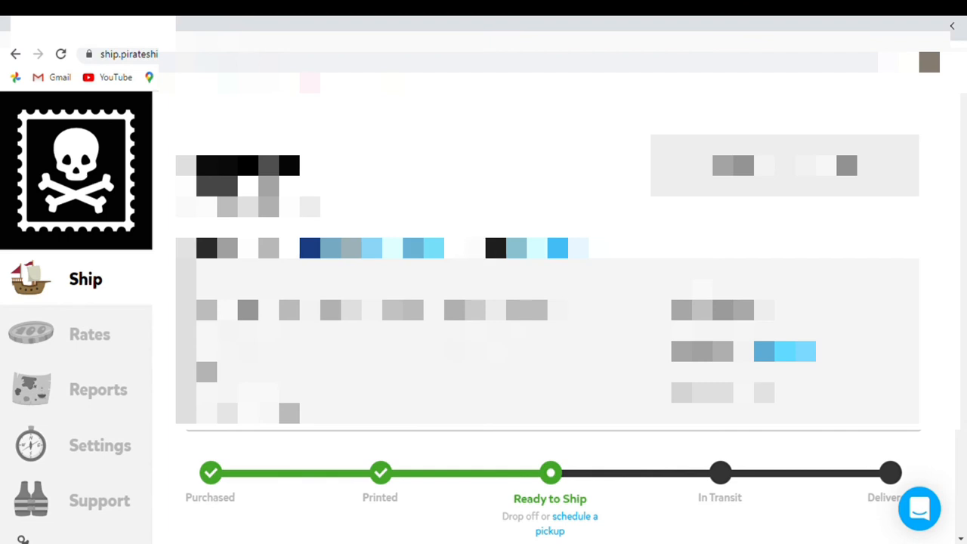
scroll(down, 3)
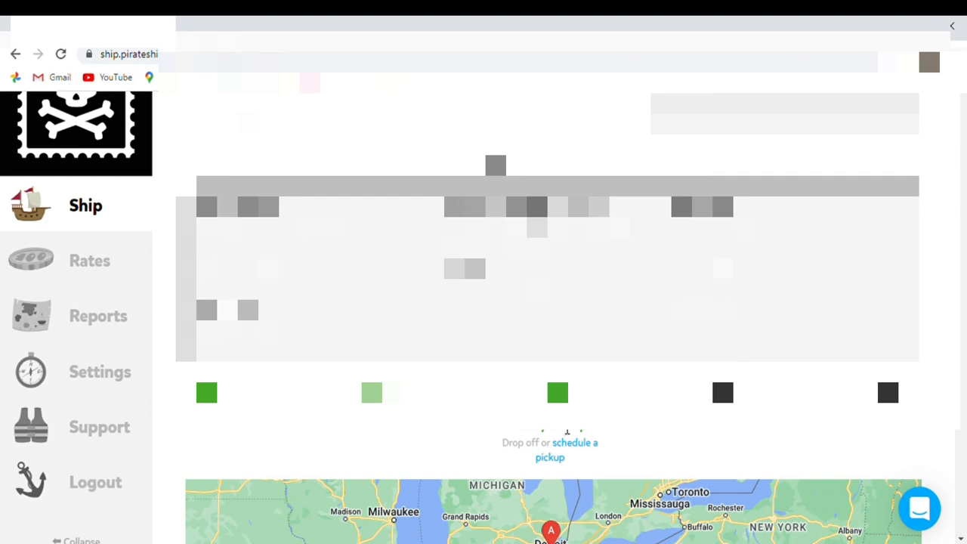
mouse_move(567, 433)
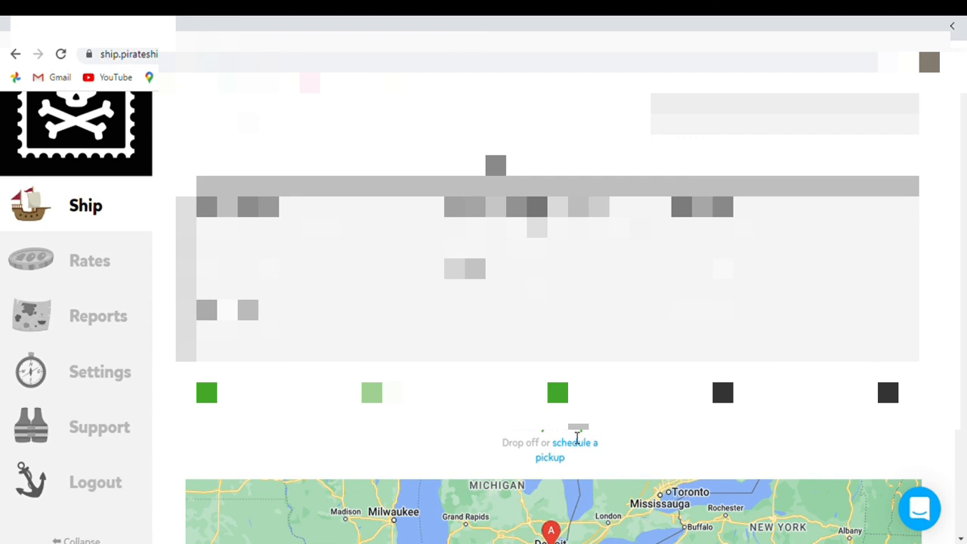
mouse_move(575, 442)
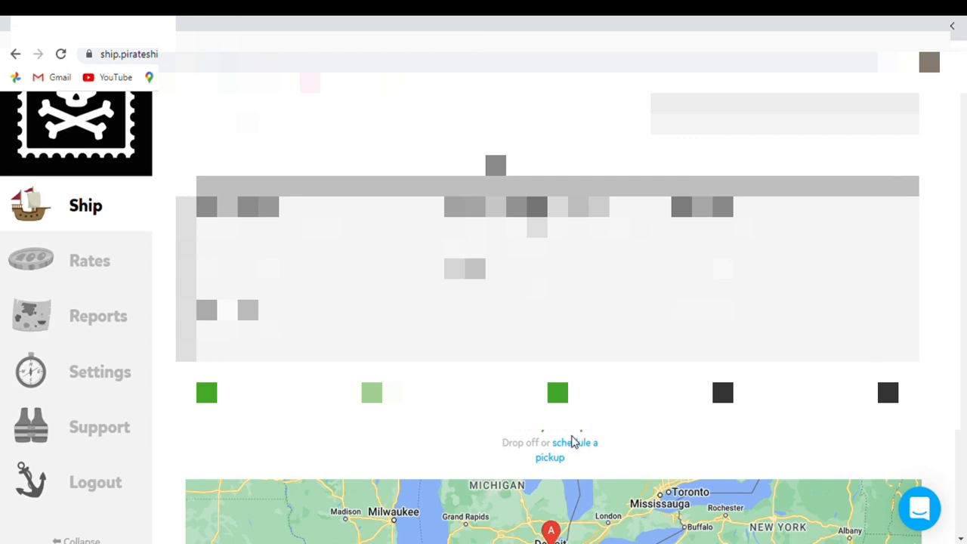
mouse_move(576, 444)
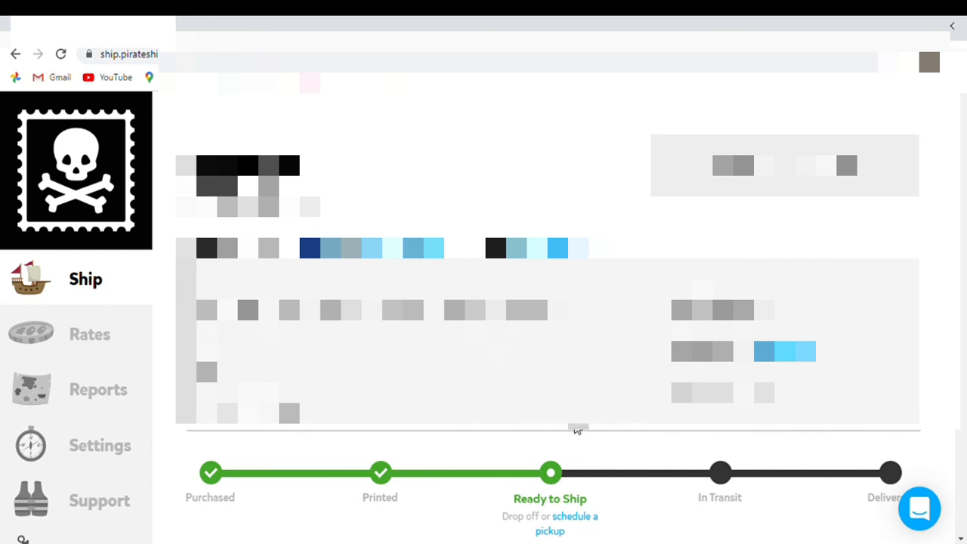
mouse_move(483, 444)
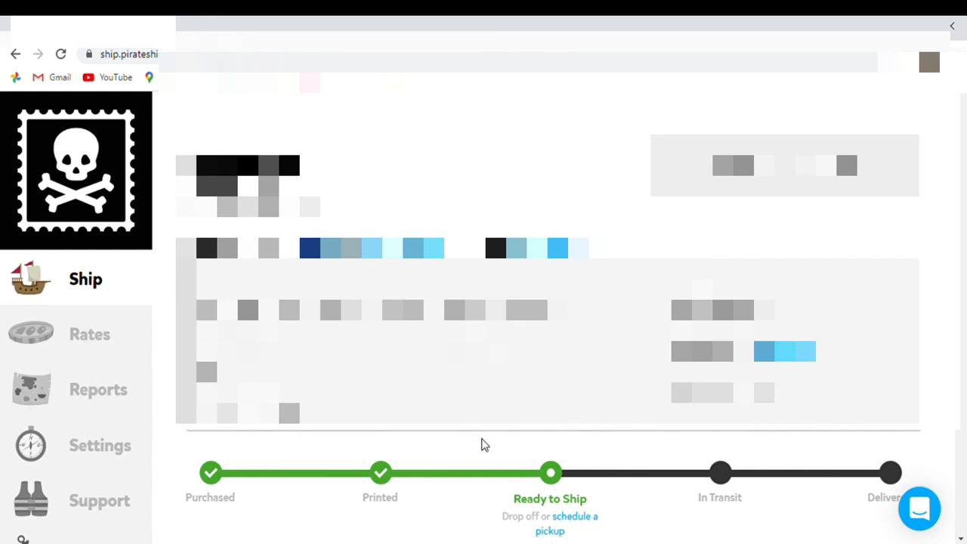
click(90, 334)
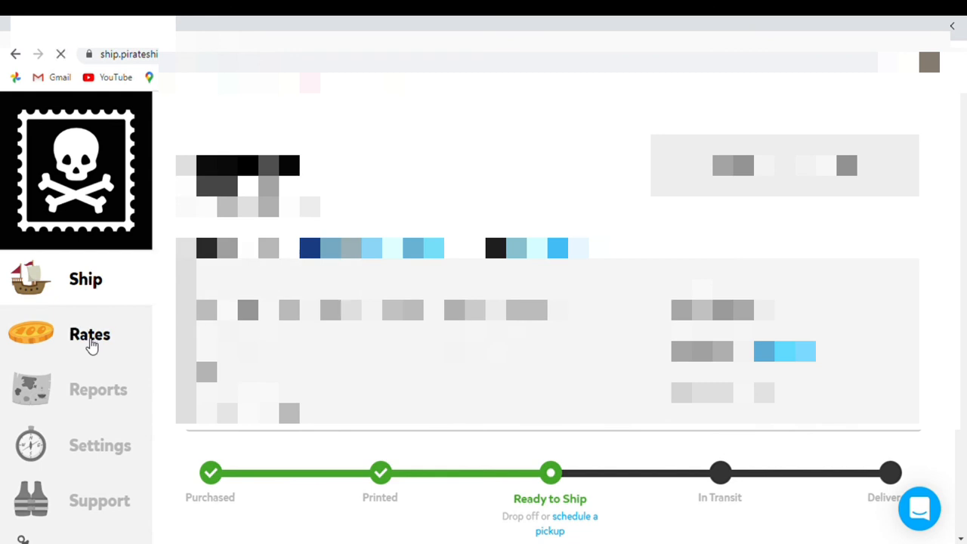
Step: Bring up Quick Rate Quote from the Rates link in the sidebar
click(90, 334)
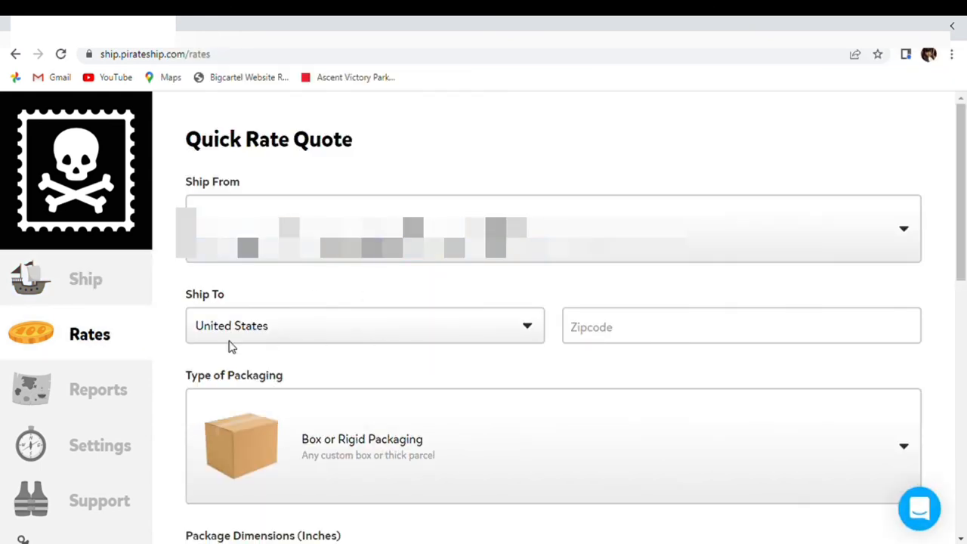
mouse_move(775, 377)
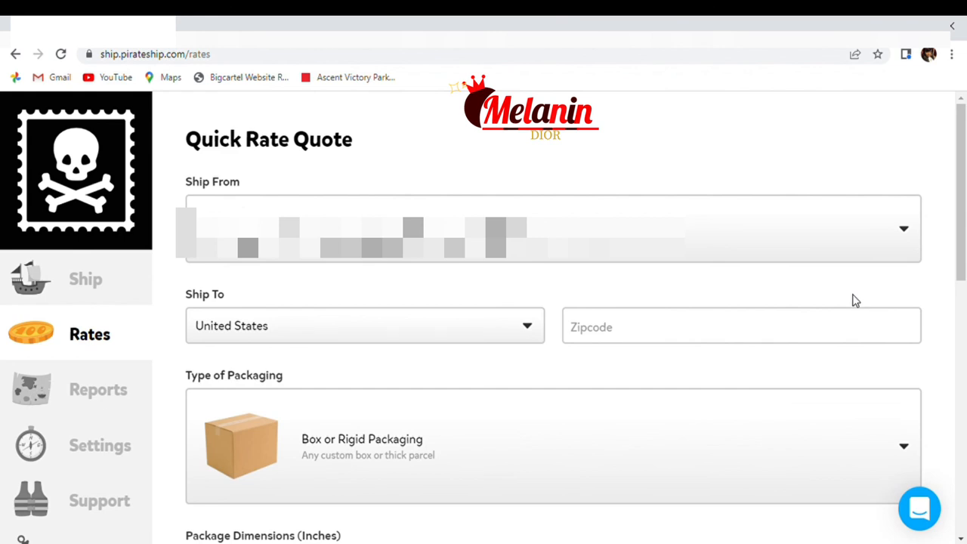
mouse_move(852, 304)
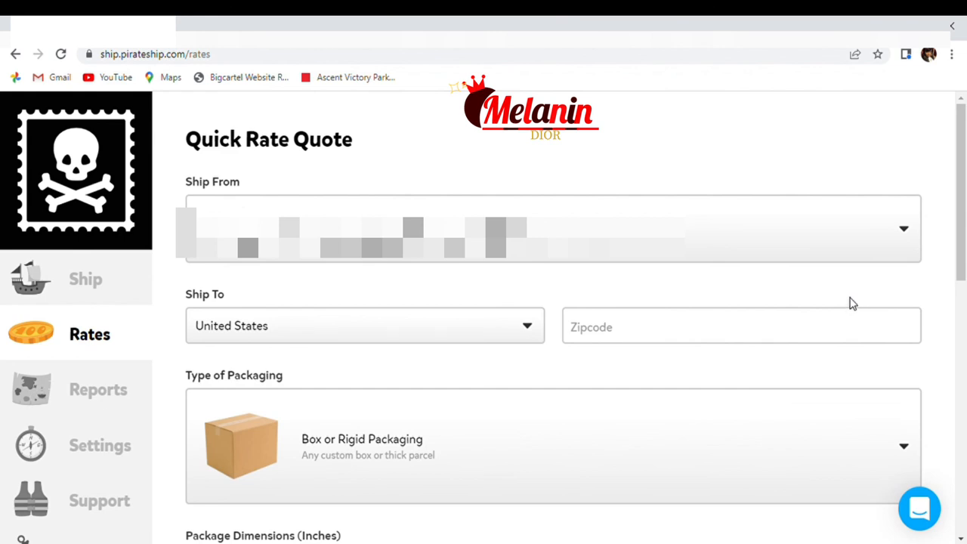